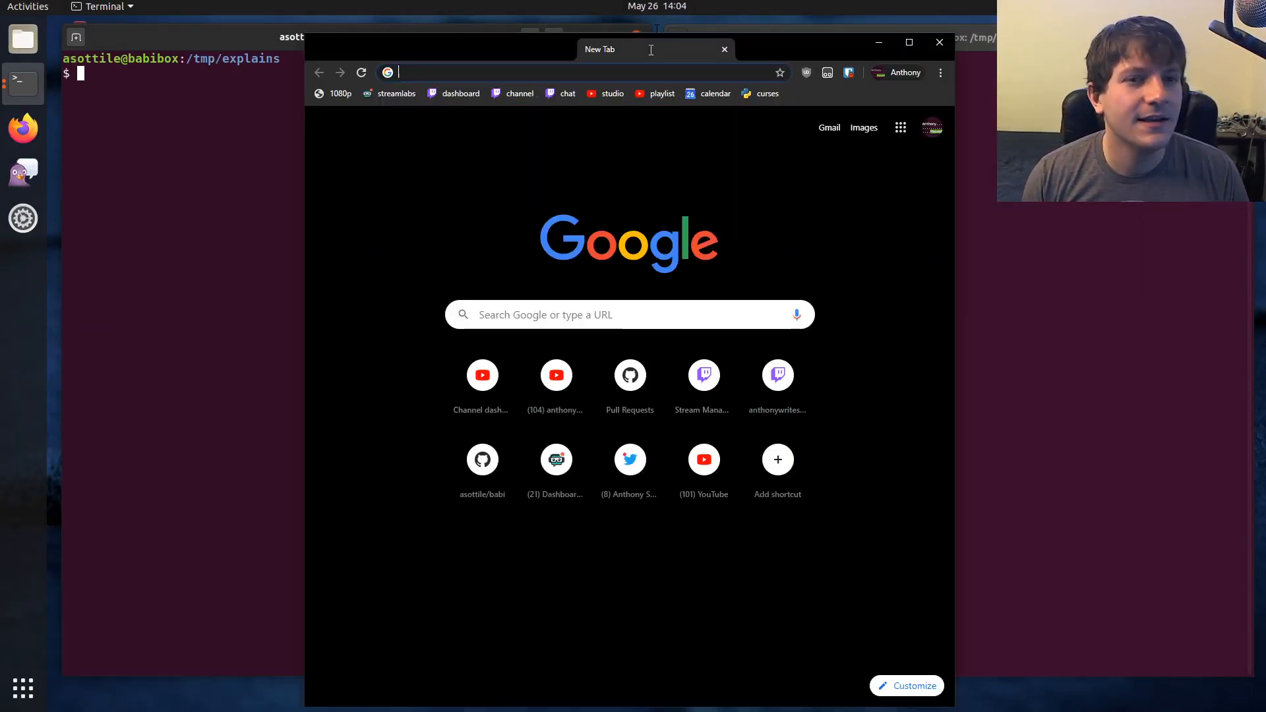
Step: Go to the chriskuehl/identify repository on GitHub and show its open pull requests
text(github.com/asottile/babi)
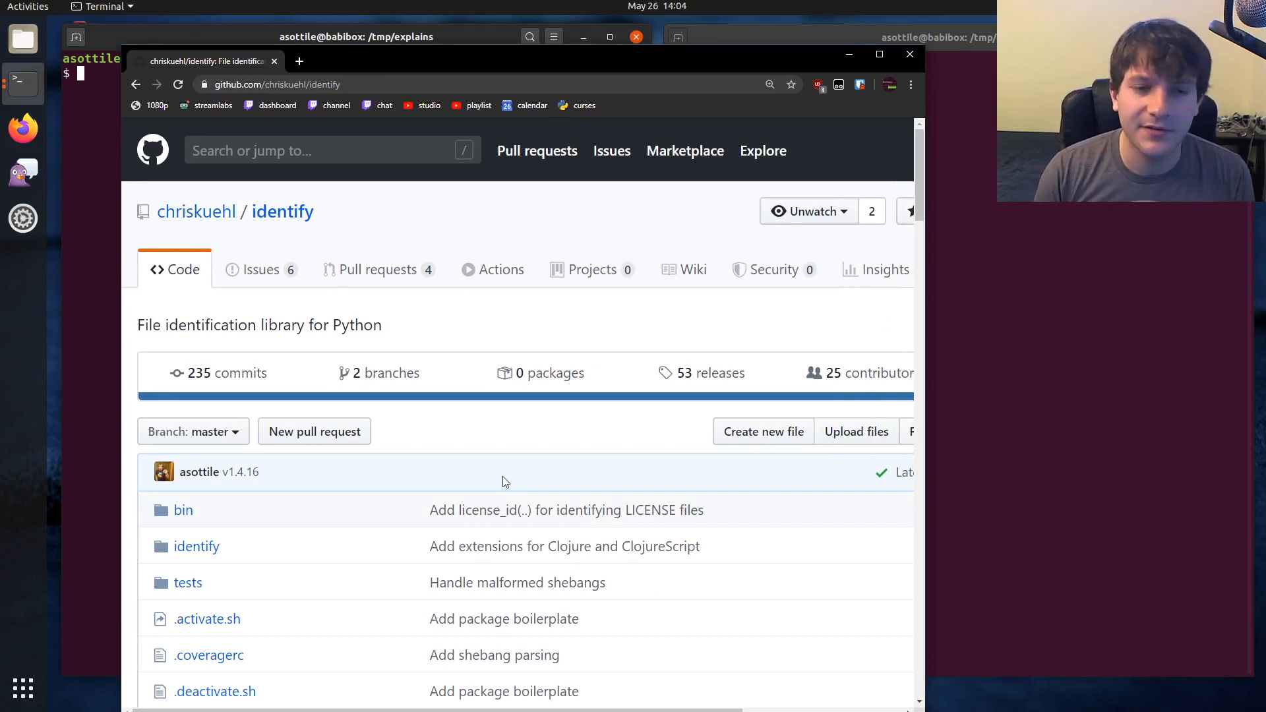
scroll(down, 3)
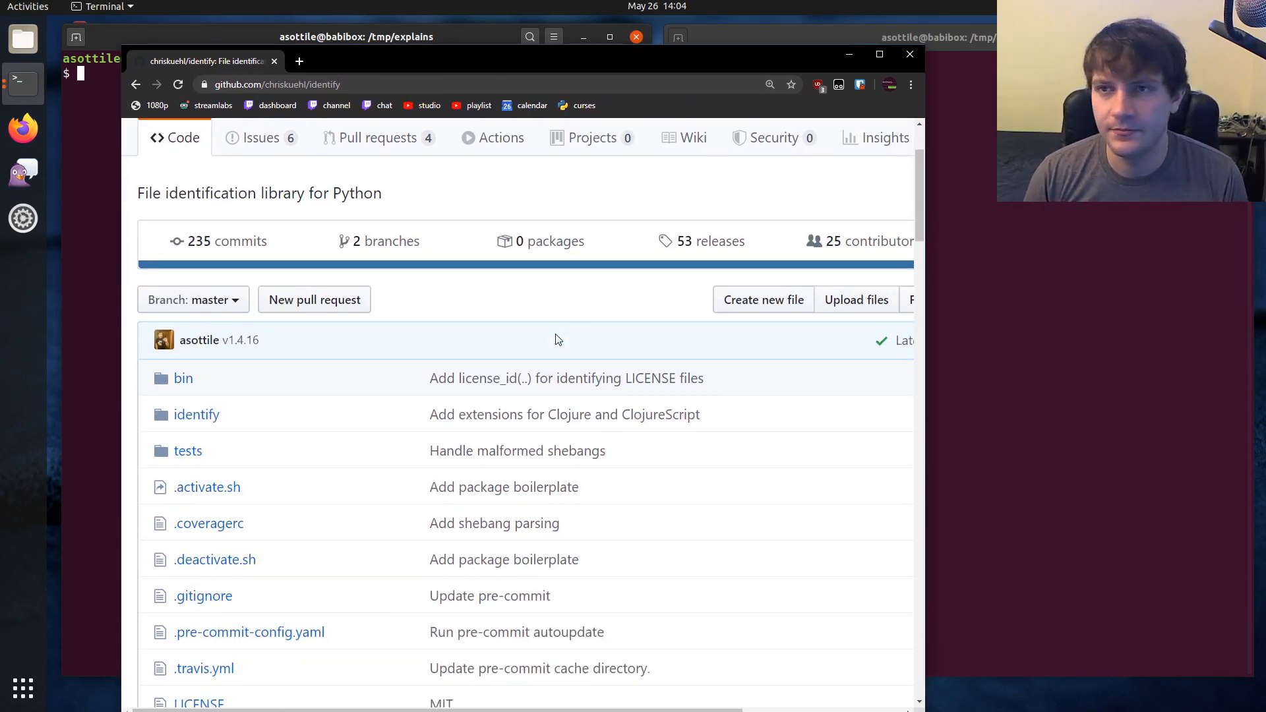
scroll(down, 3)
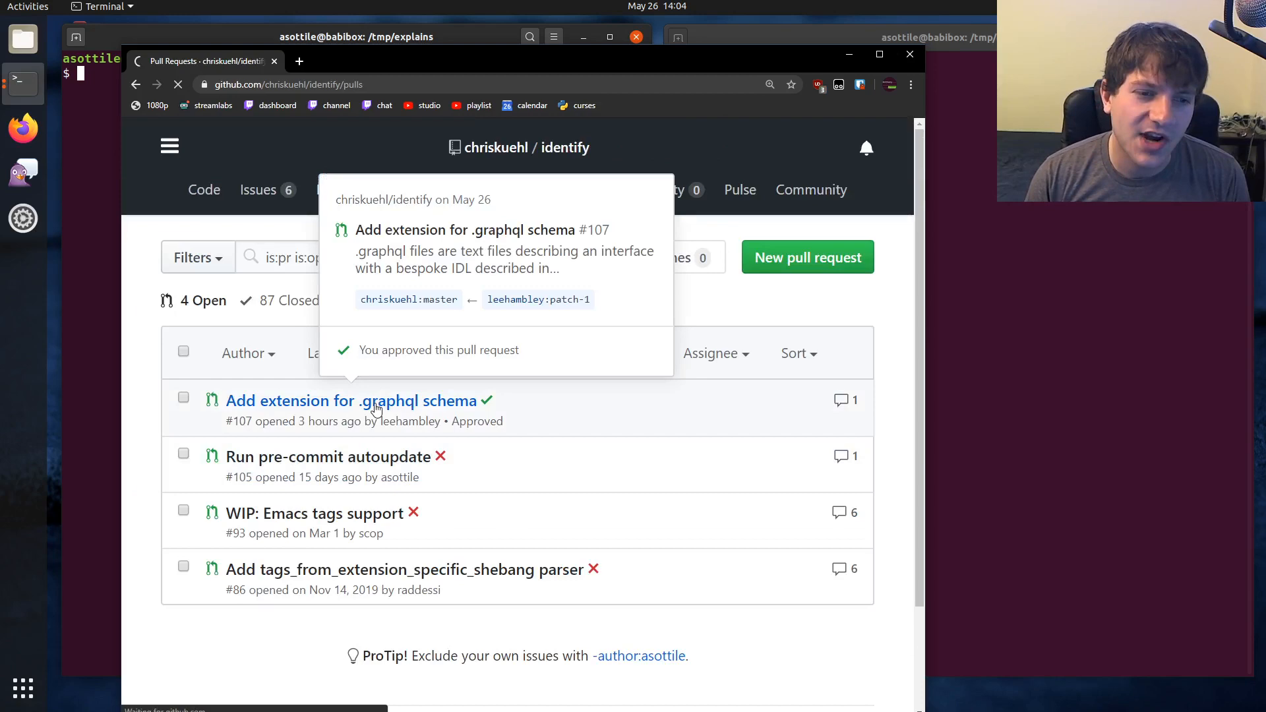
Step: Review PR #107's changed files for the .graphql extension, then merge it
click(351, 401)
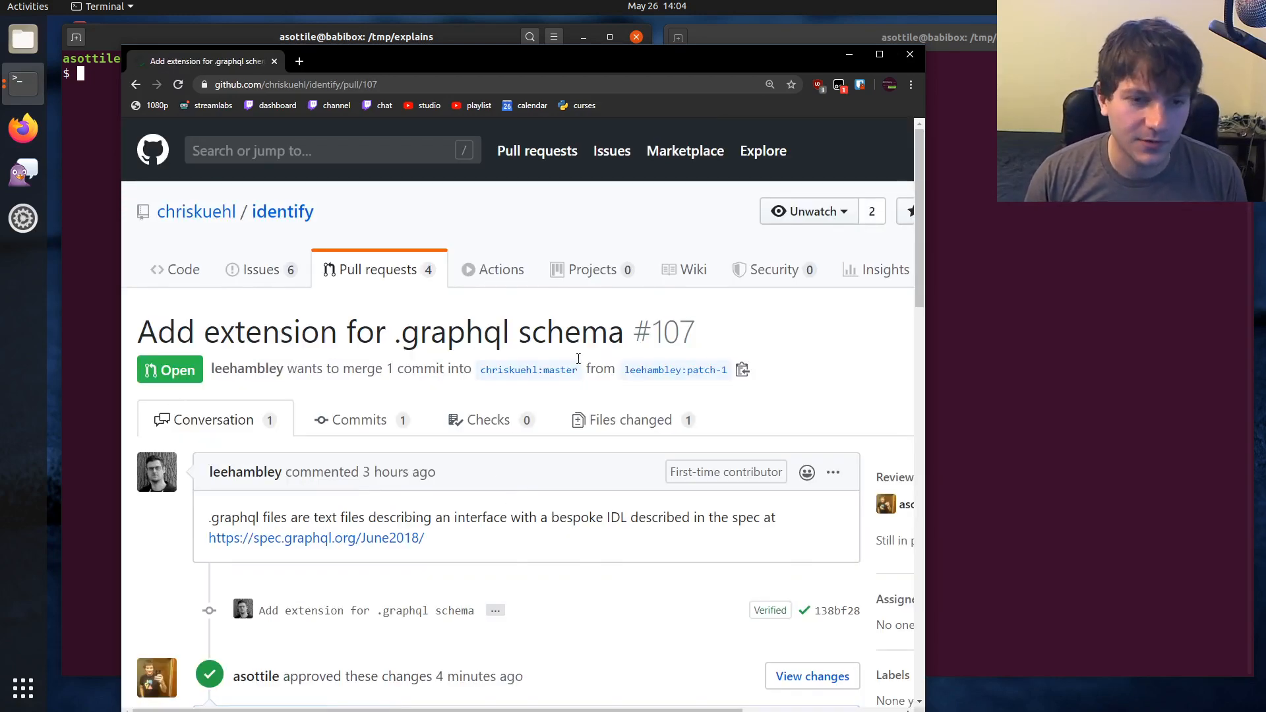
click(631, 419)
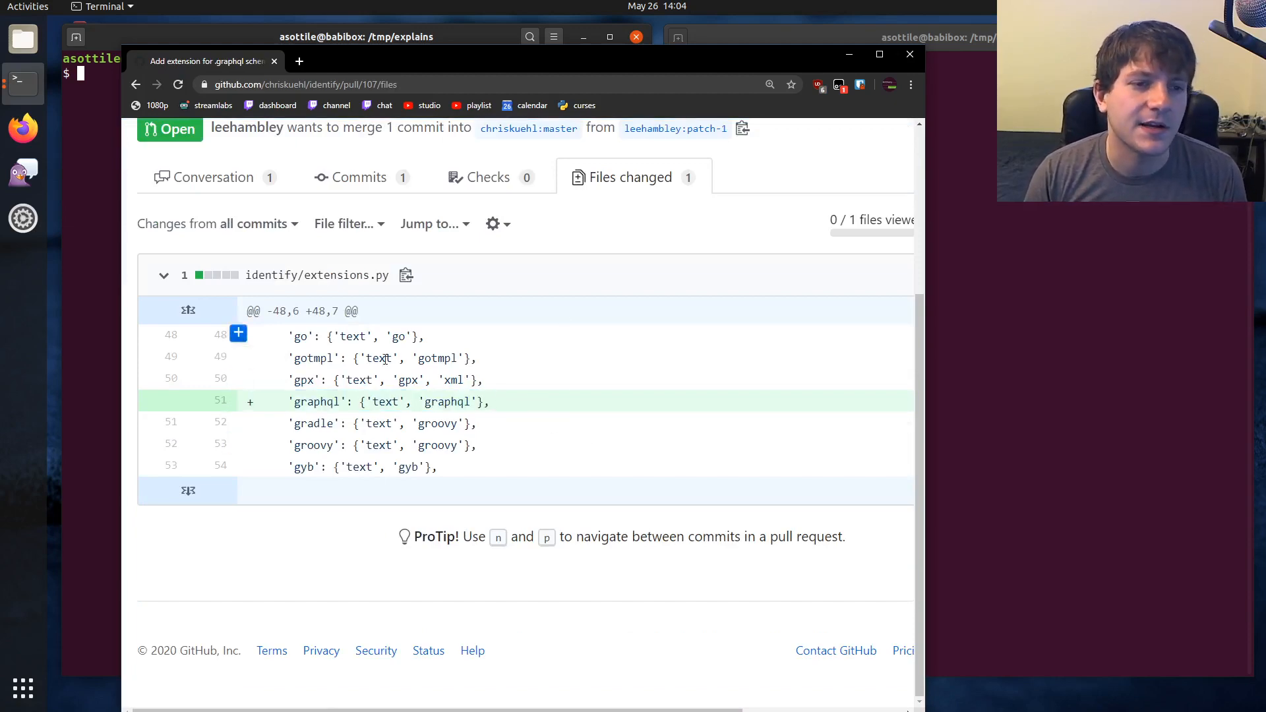
click(213, 177)
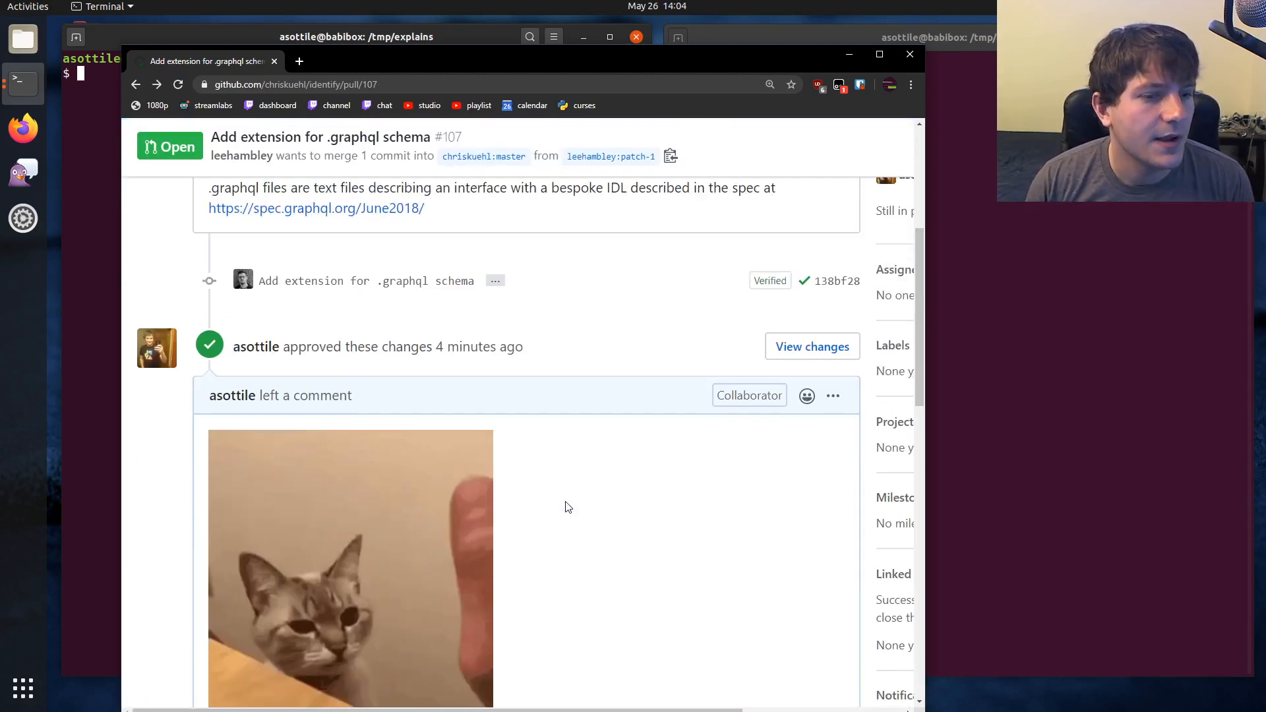
scroll(down, 3)
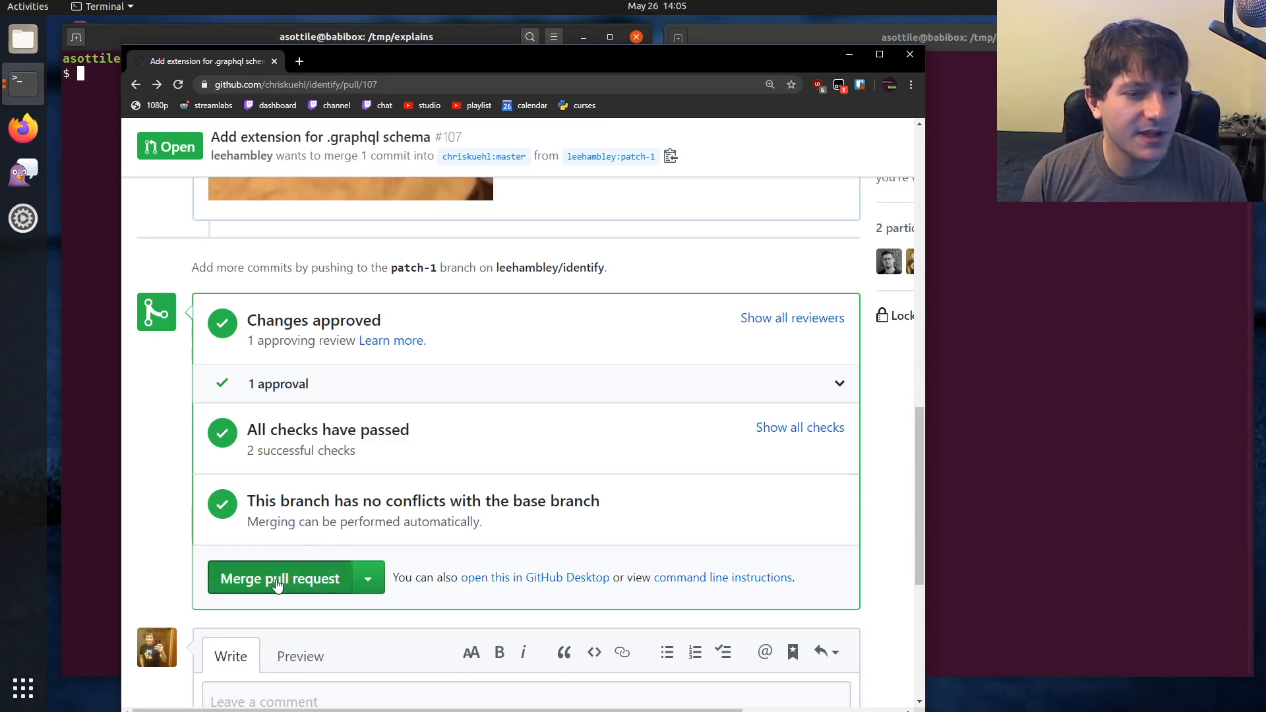
click(280, 577)
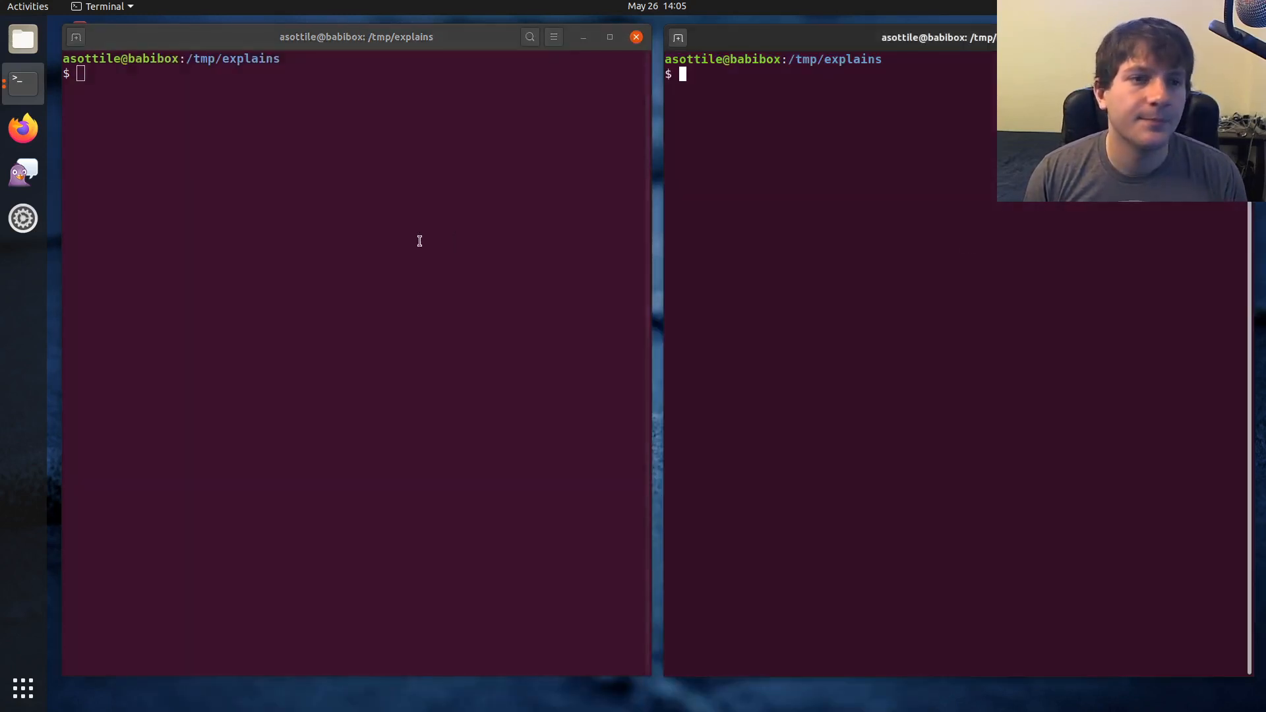
text(git clone git@gi)
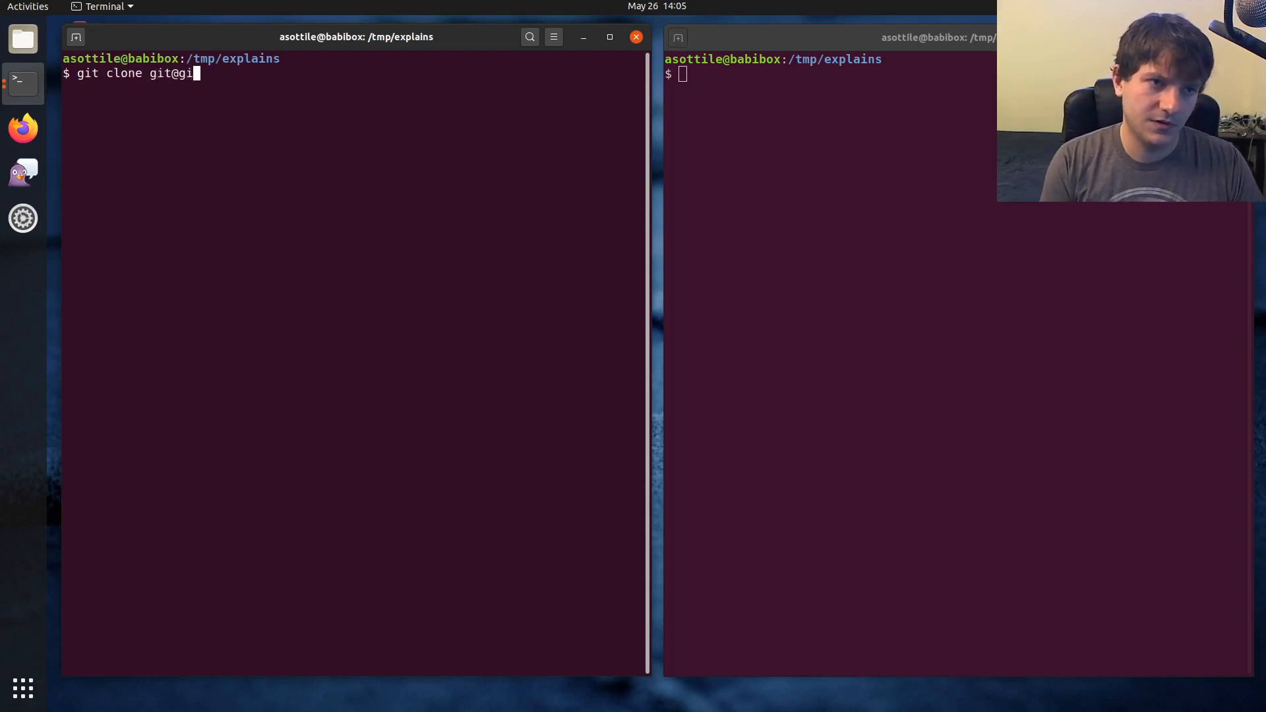
key(Return)
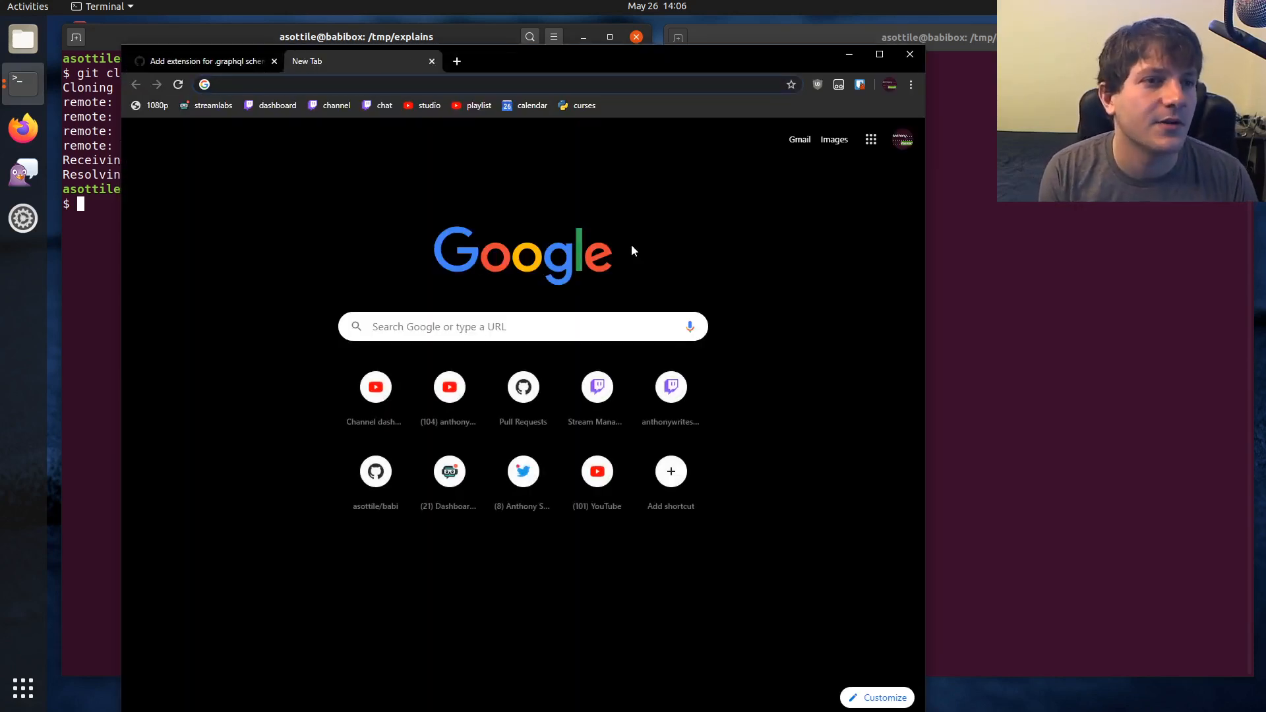
Step: Visit github.com/pypa and open one of the organisation's repositories from its list
text(github.com/asottile/babi)
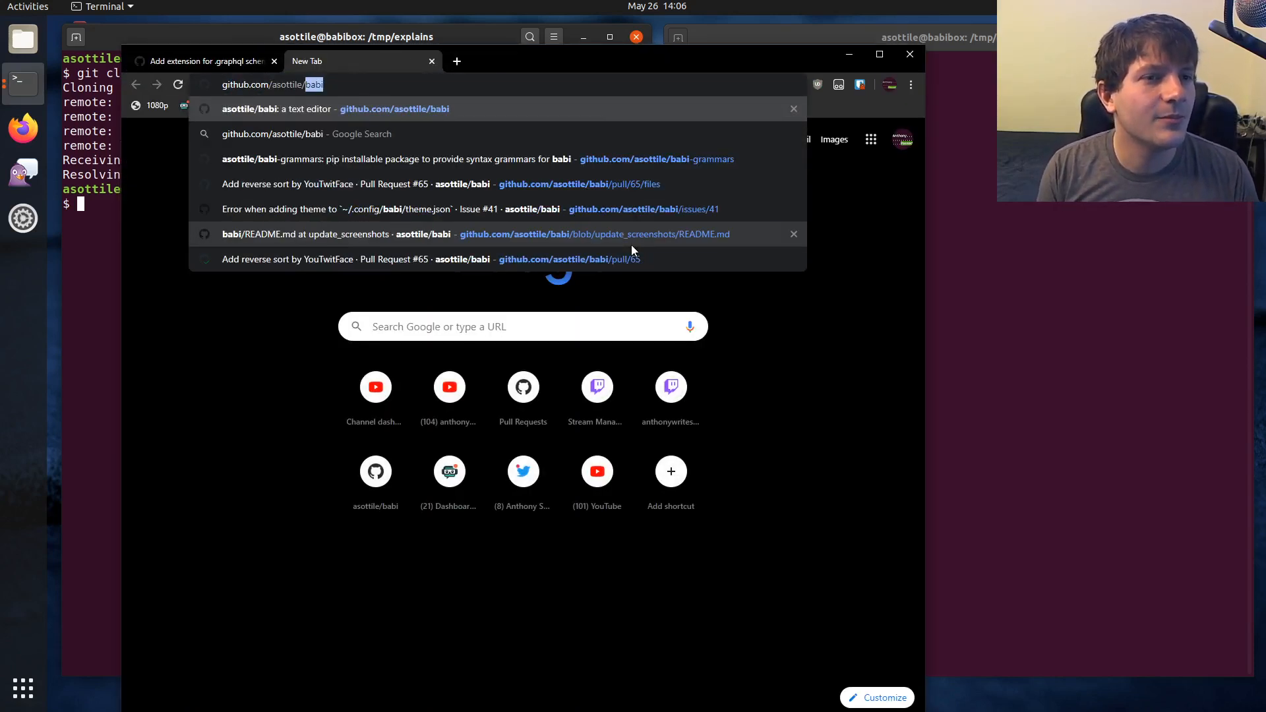
text(github.com/pypa/virtualenv)
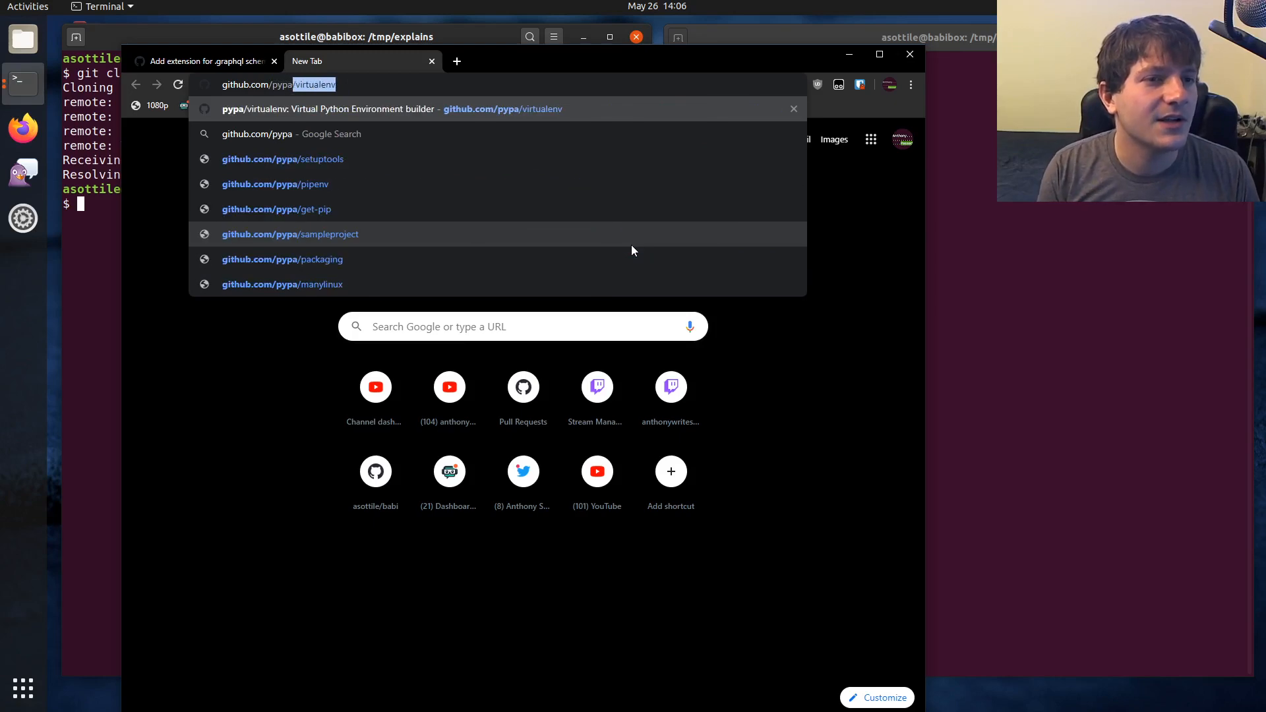
key(Return)
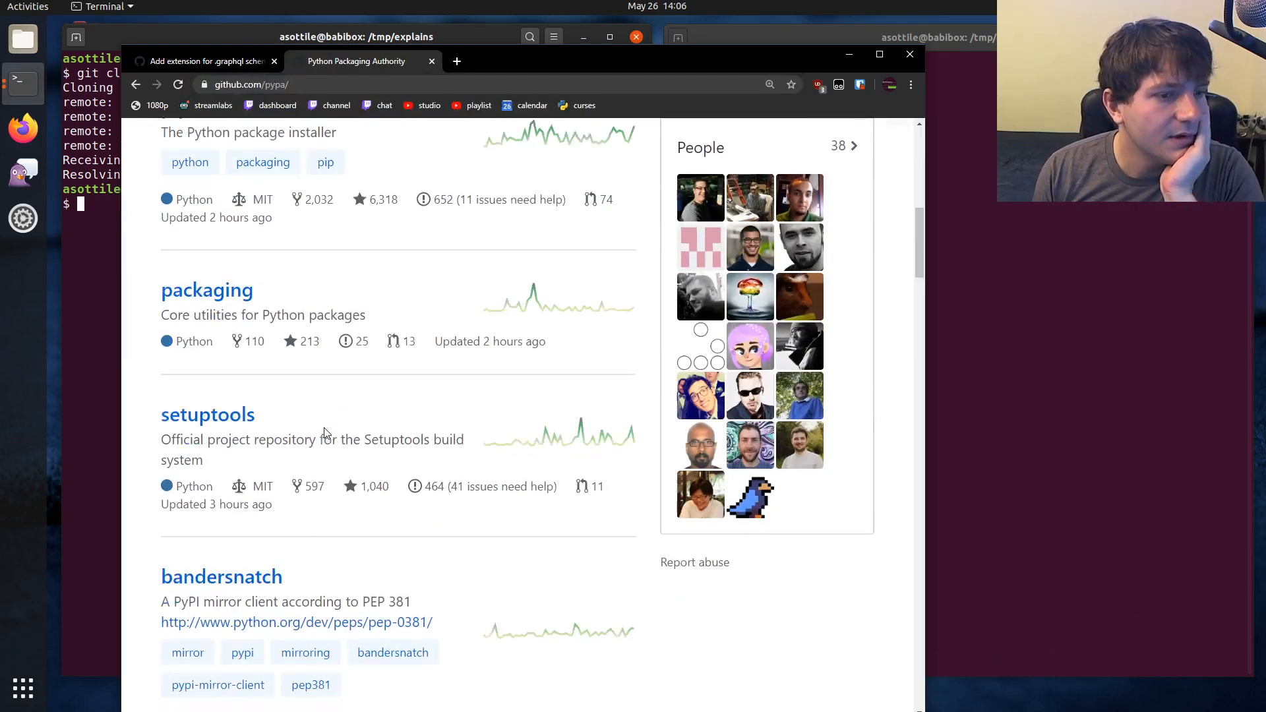
scroll(down, 3)
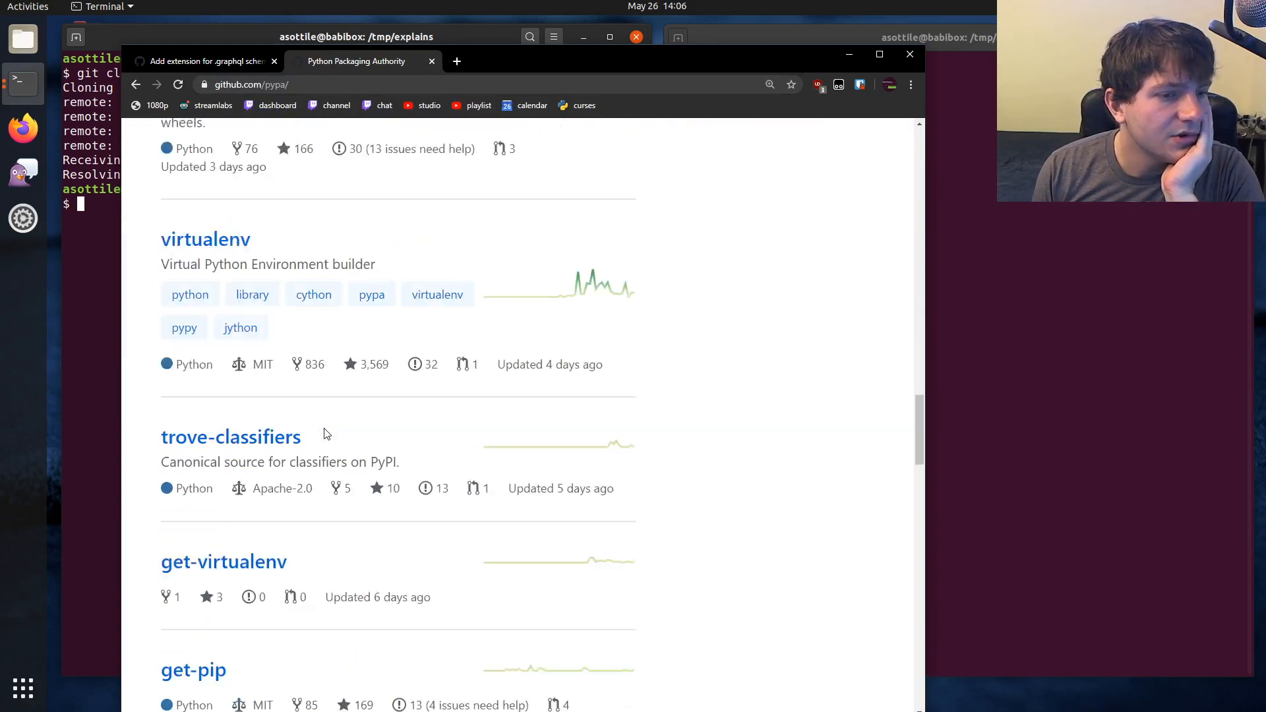
scroll(down, 3)
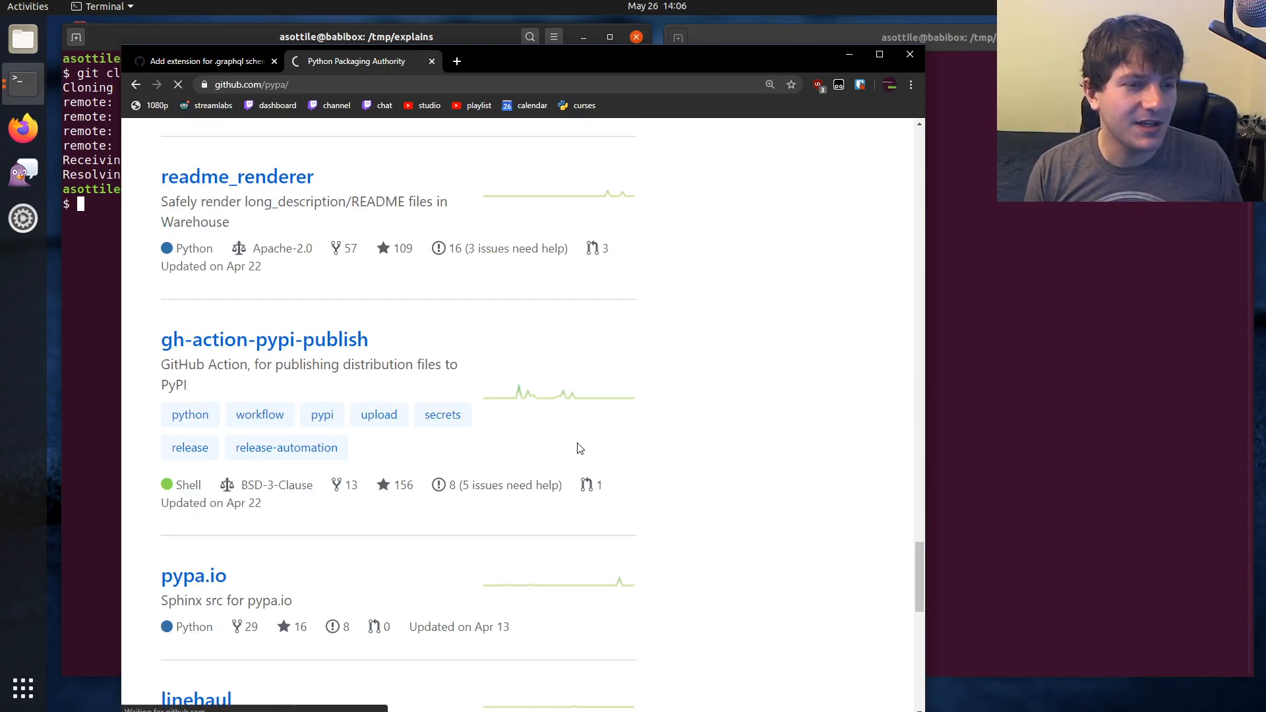
click(264, 339)
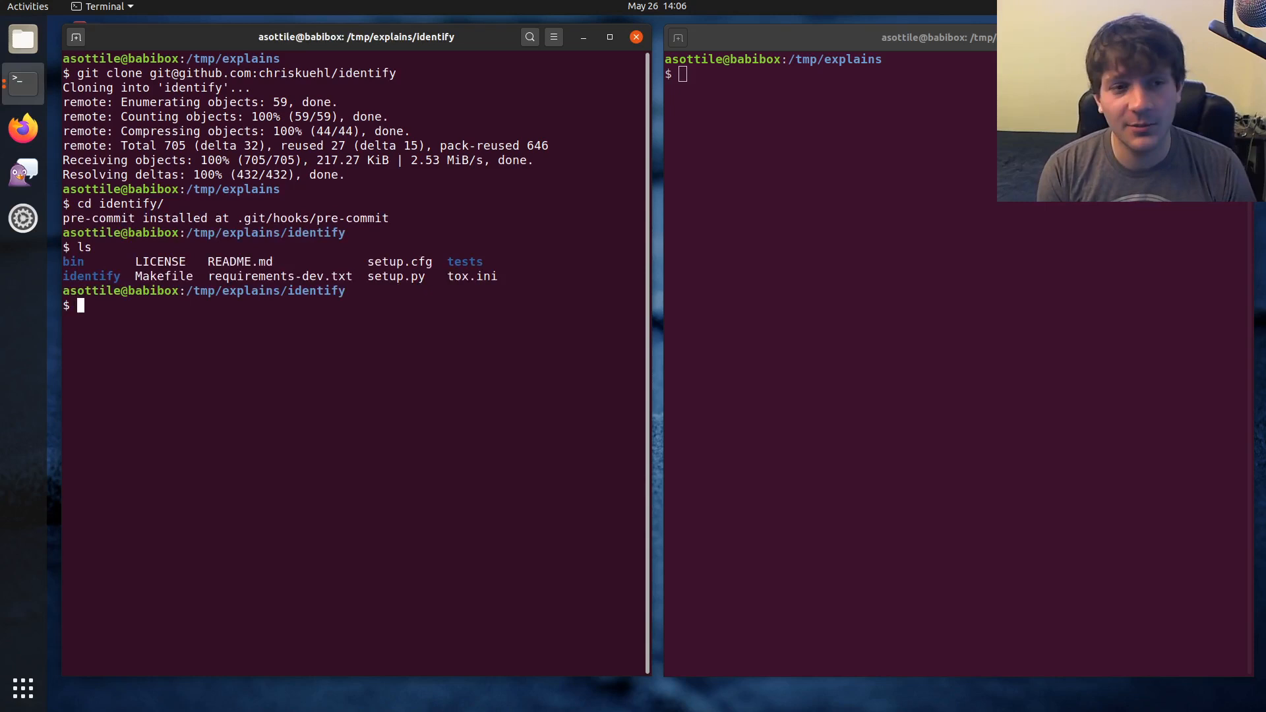
Step: Enter the identify directory and show the v1.4.16 tag commit's setup.cfg version bump
text(nano setup.cfg)
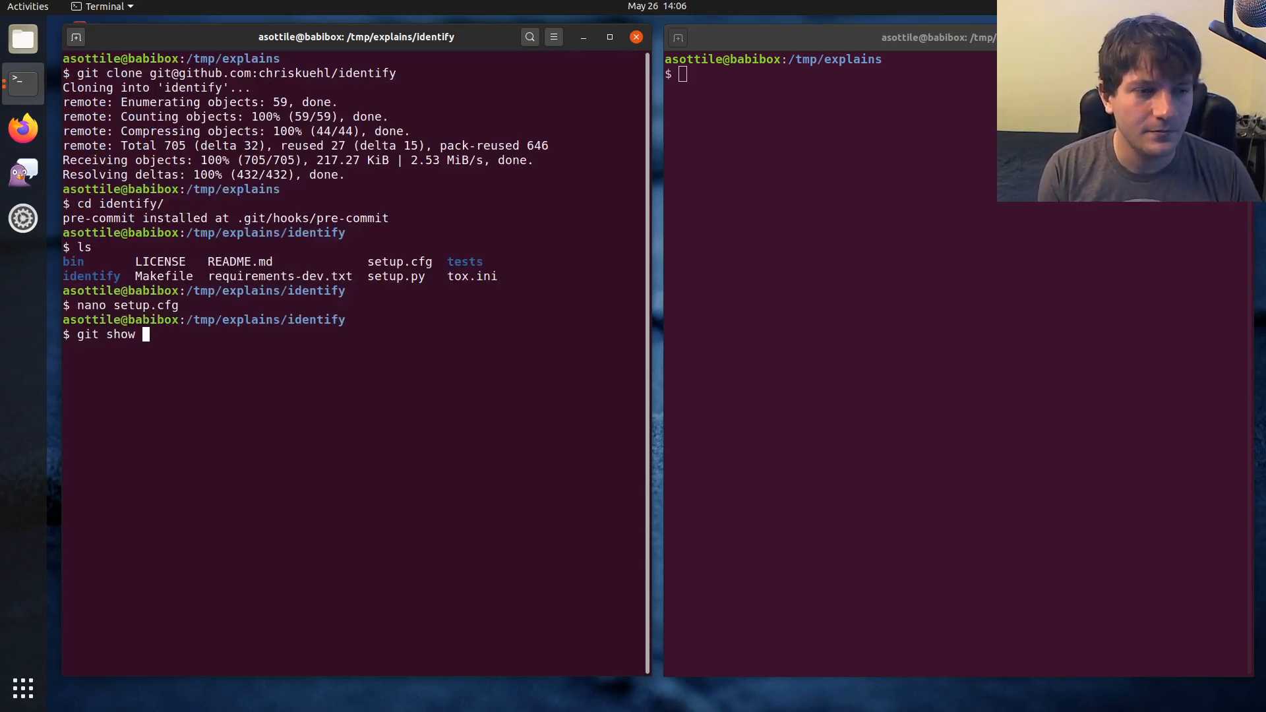
text(v1.4.16)
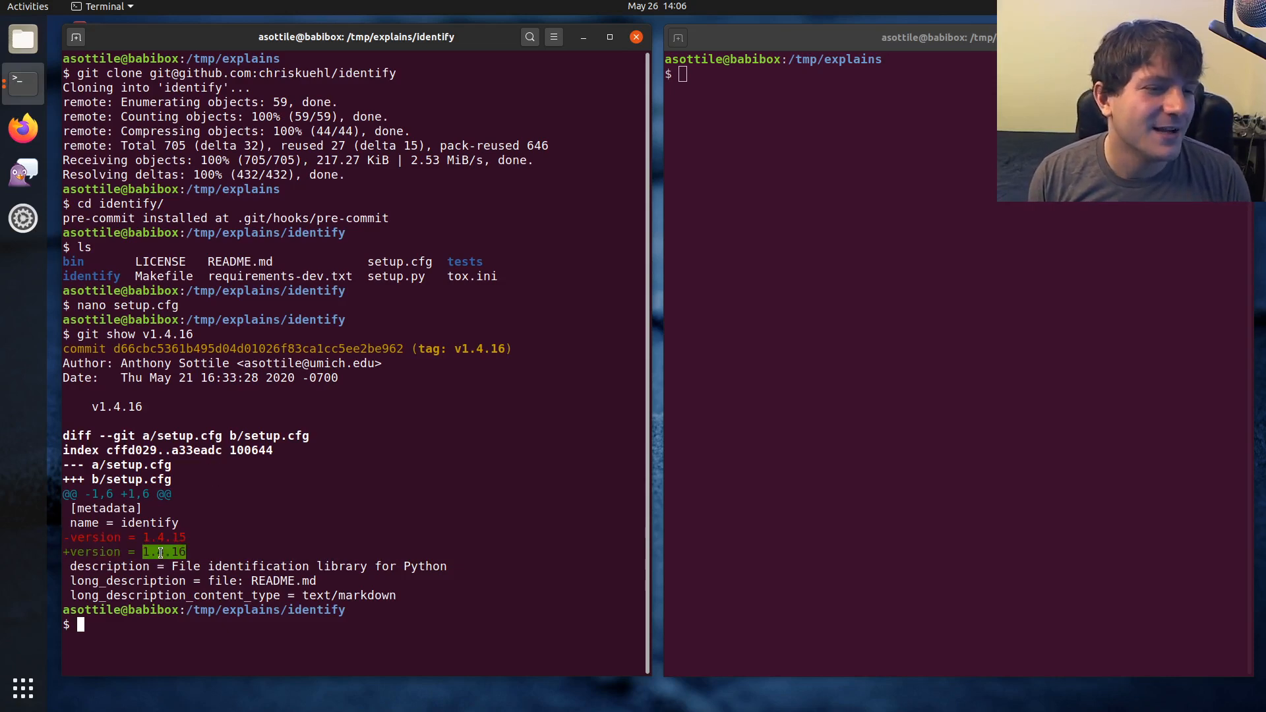
text(nano)
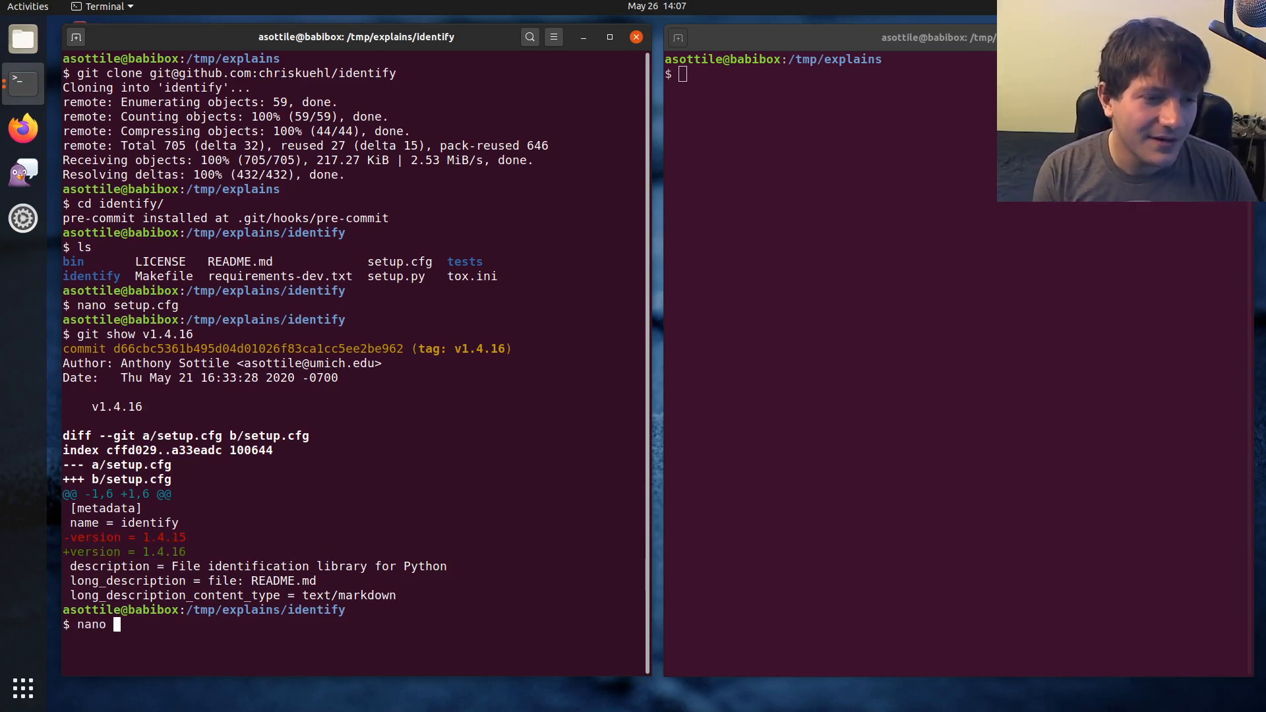
Step: Edit setup.cfg in babi, changing version to 1.4.17, and save it
key(Return)
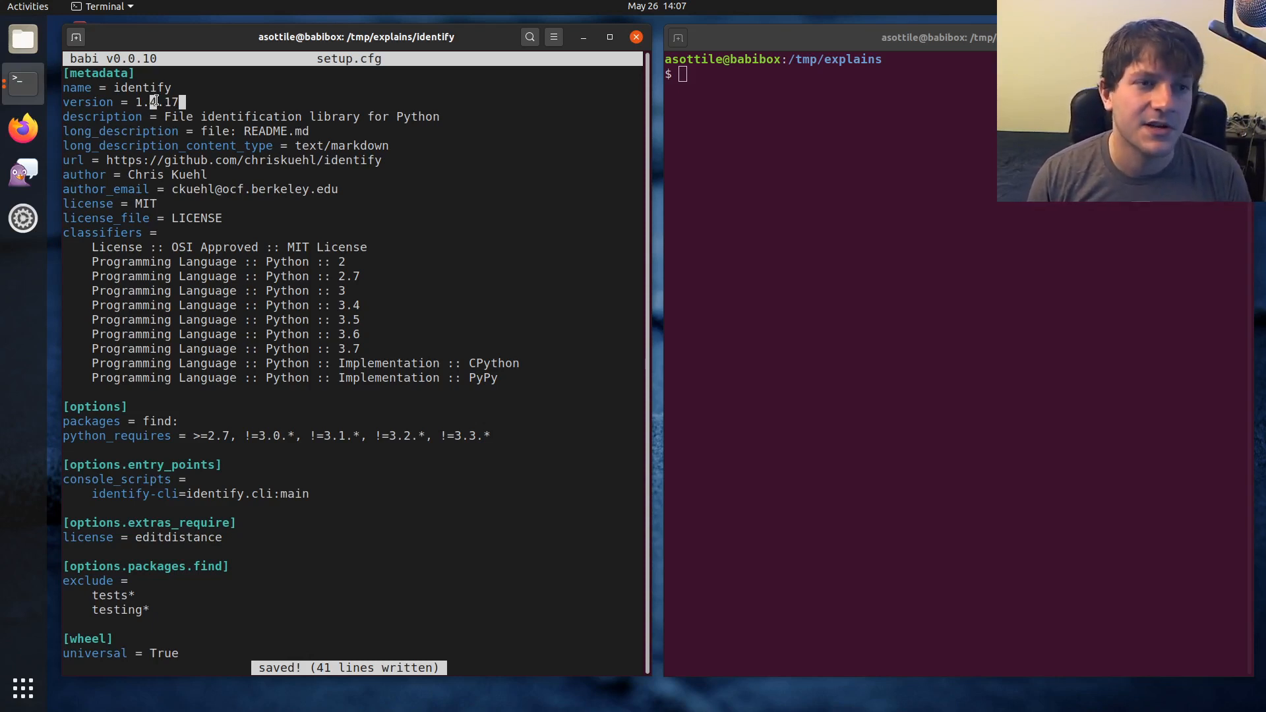
mouse_move(251, 87)
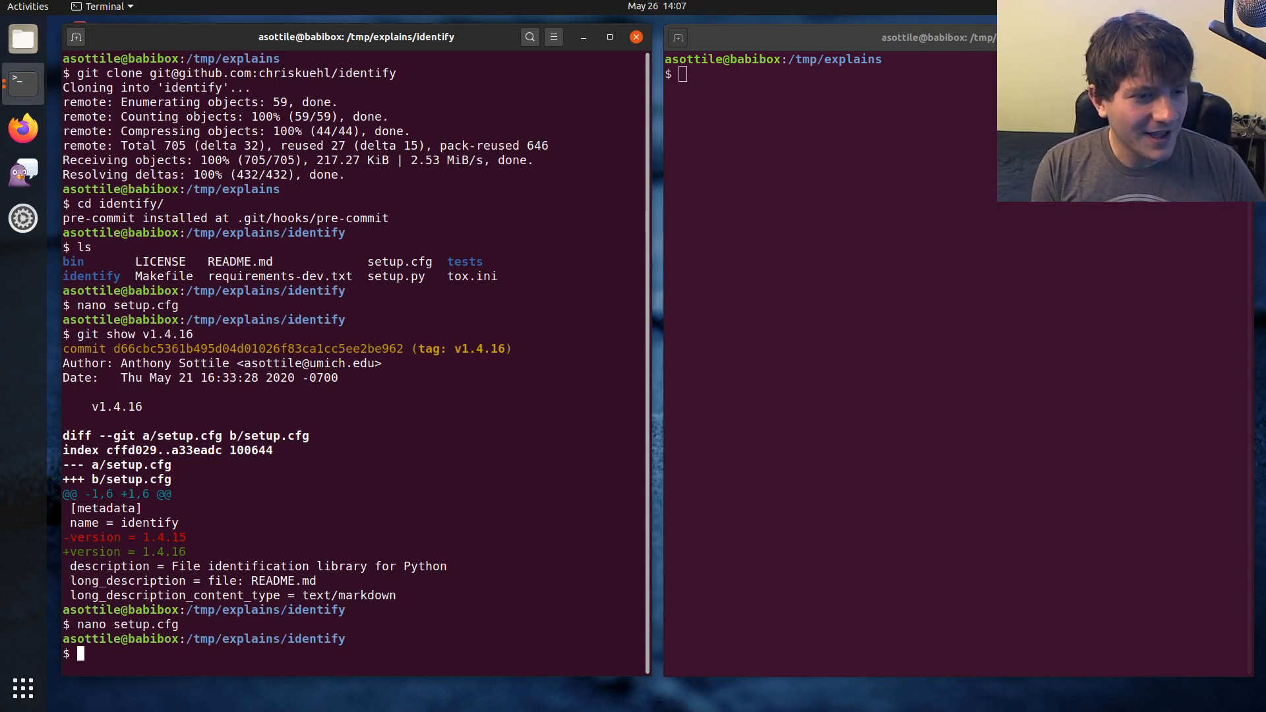
Step: Stage setup.cfg, commit as "v1.4.17", tag it v1.4.17 and inspect with git show
text(git status)
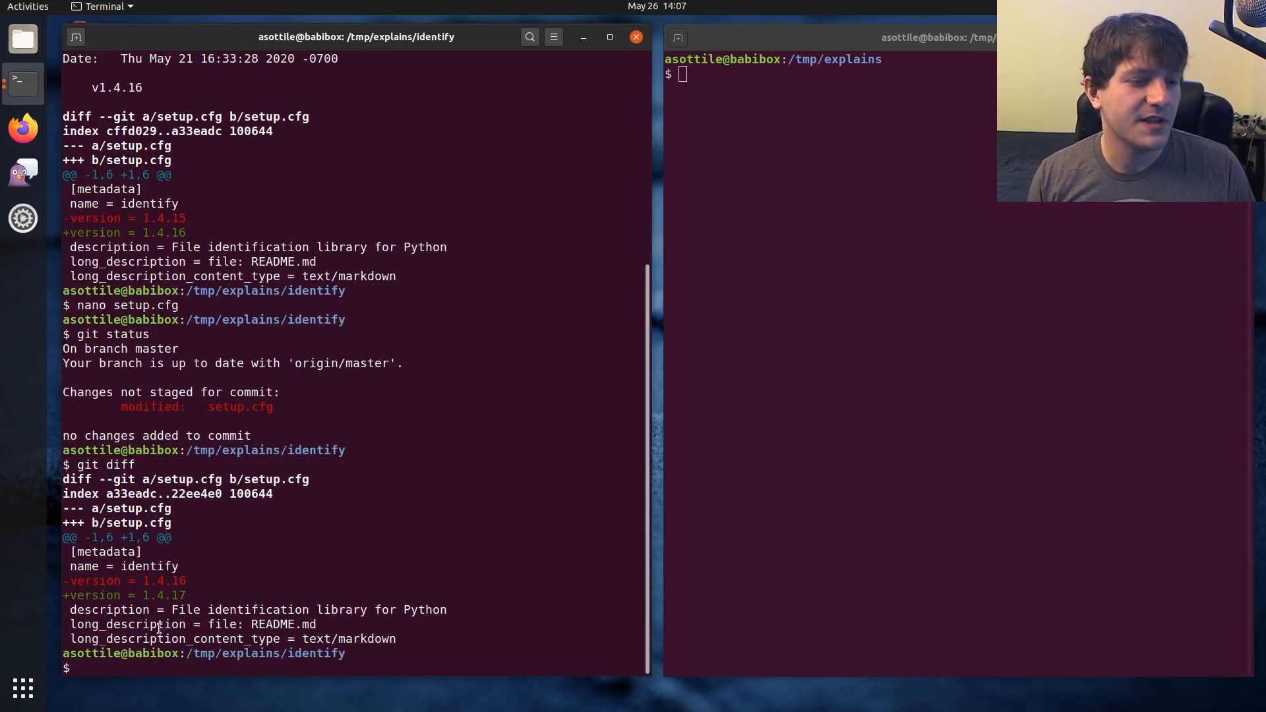
text(git add -u)
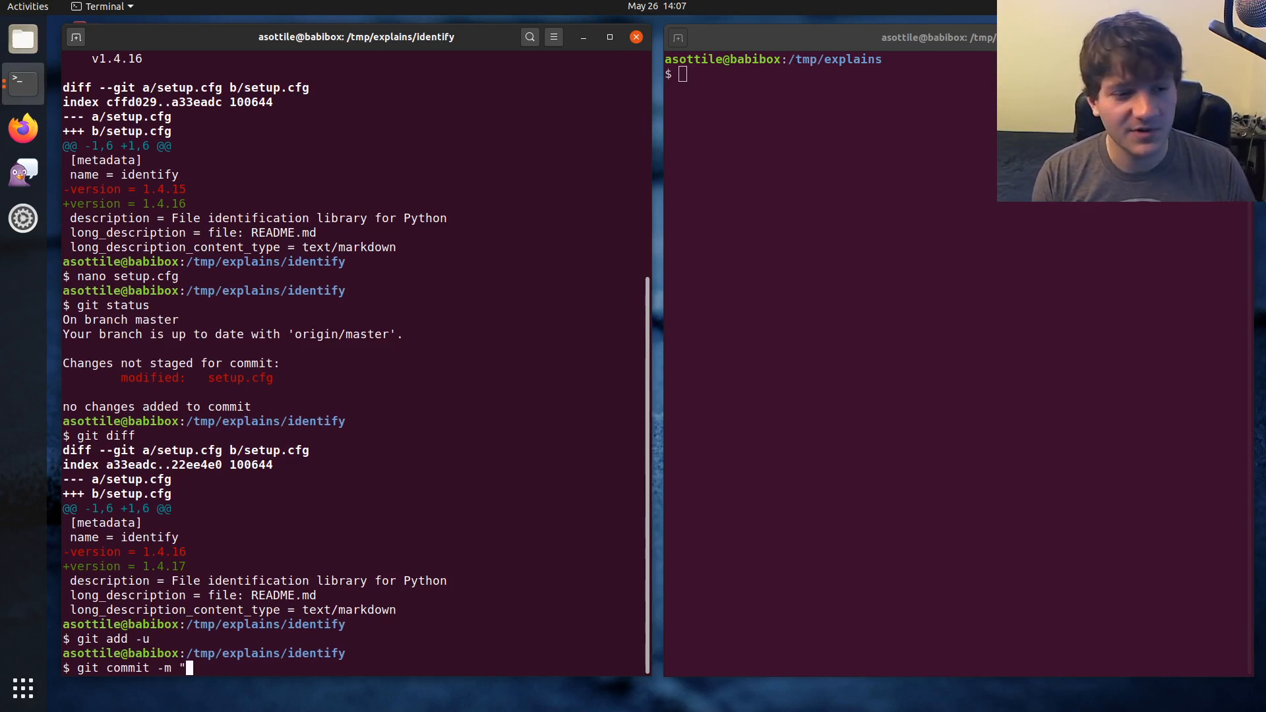
text(v1.4.)
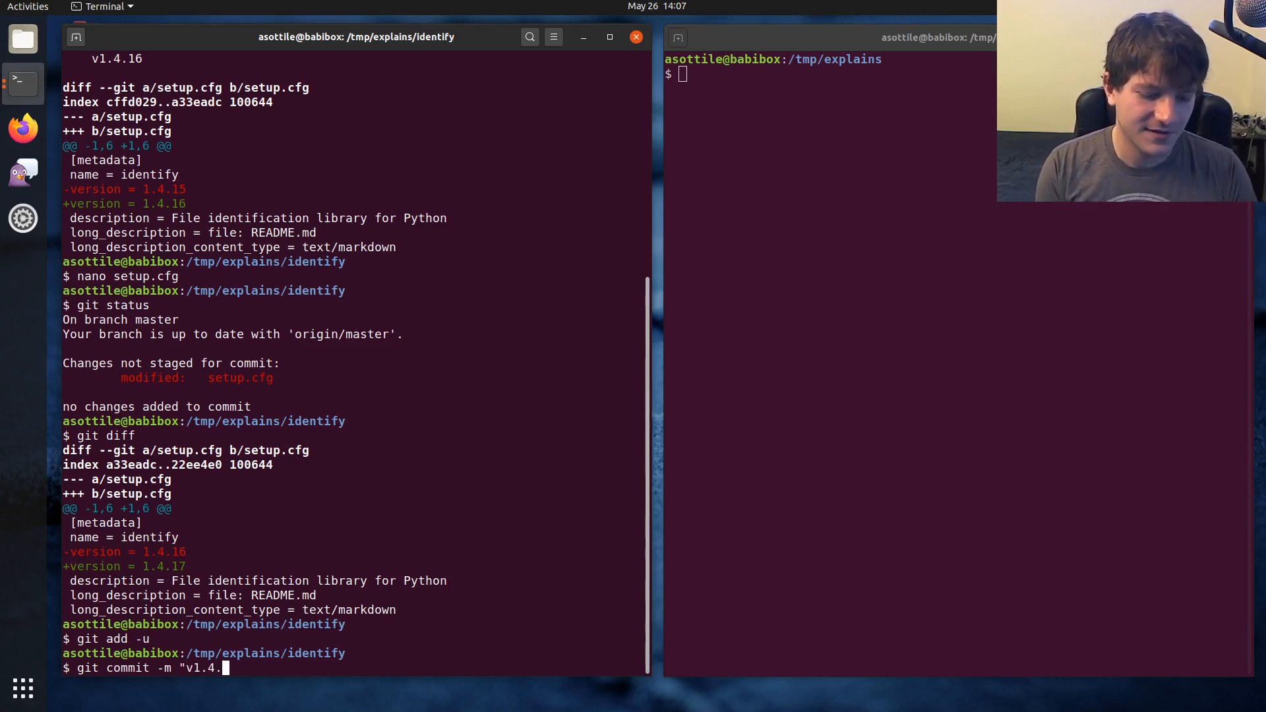
text(17")
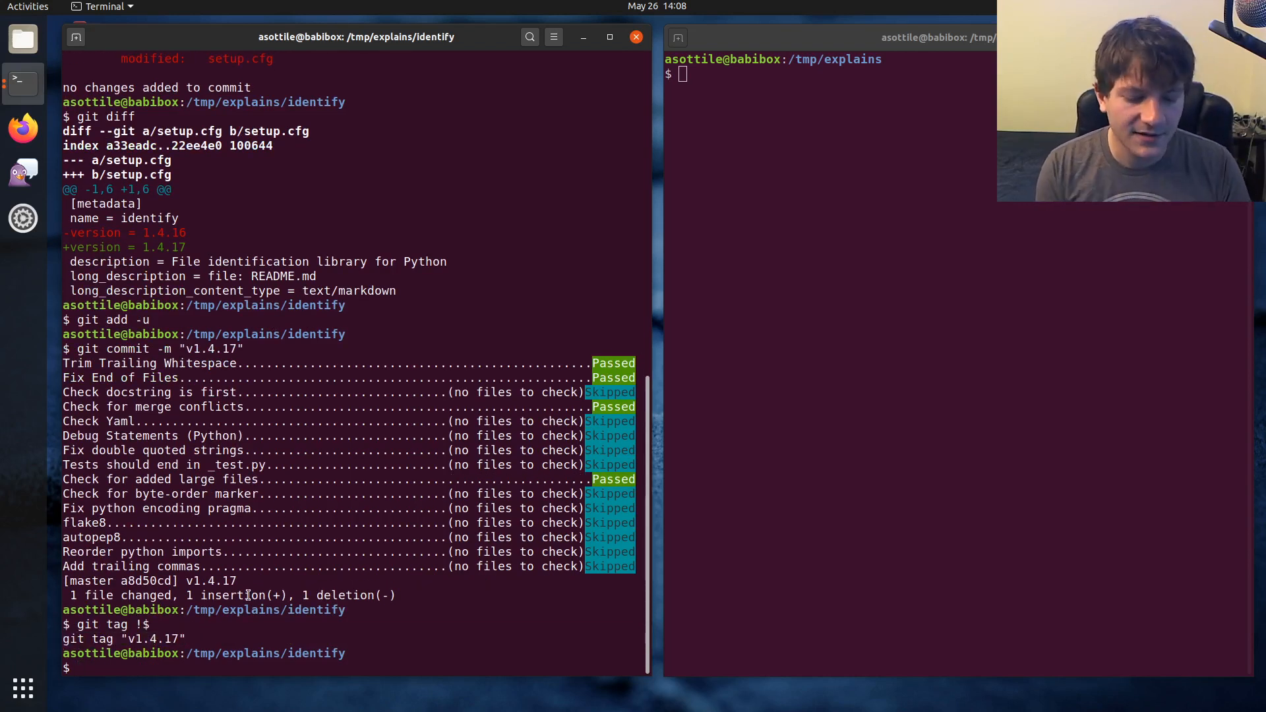
text(git show)
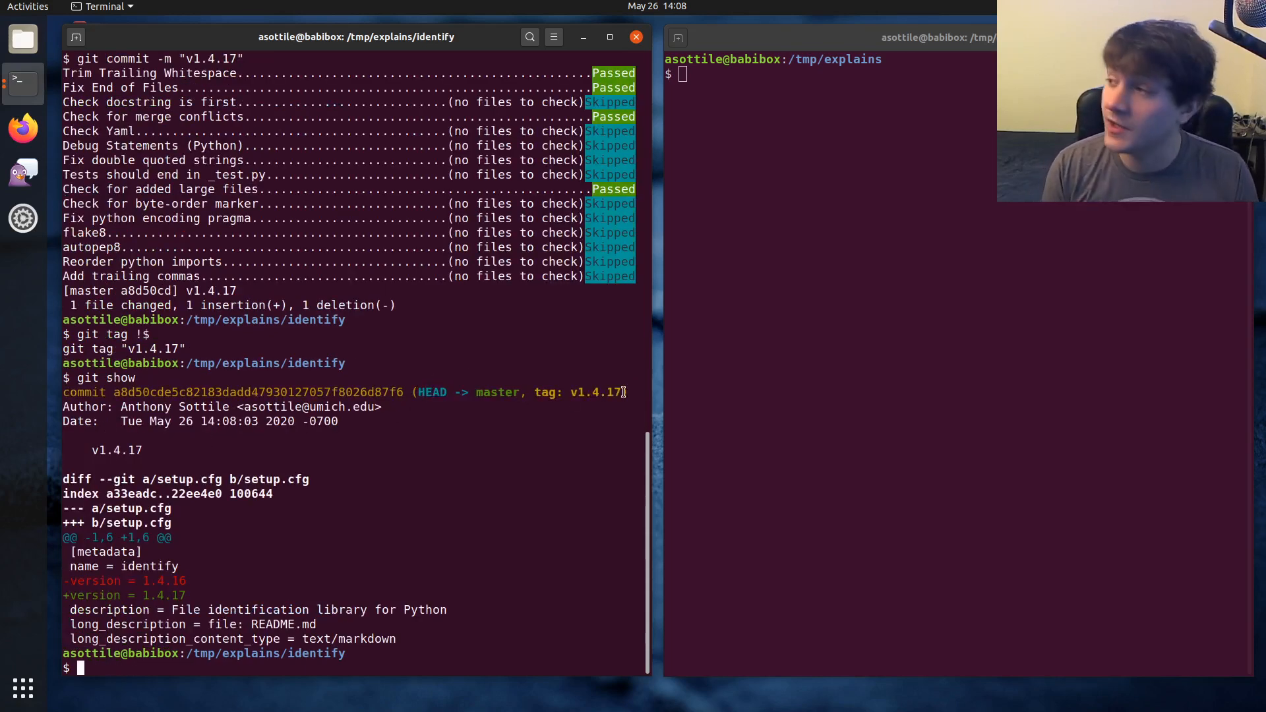
mouse_move(532, 455)
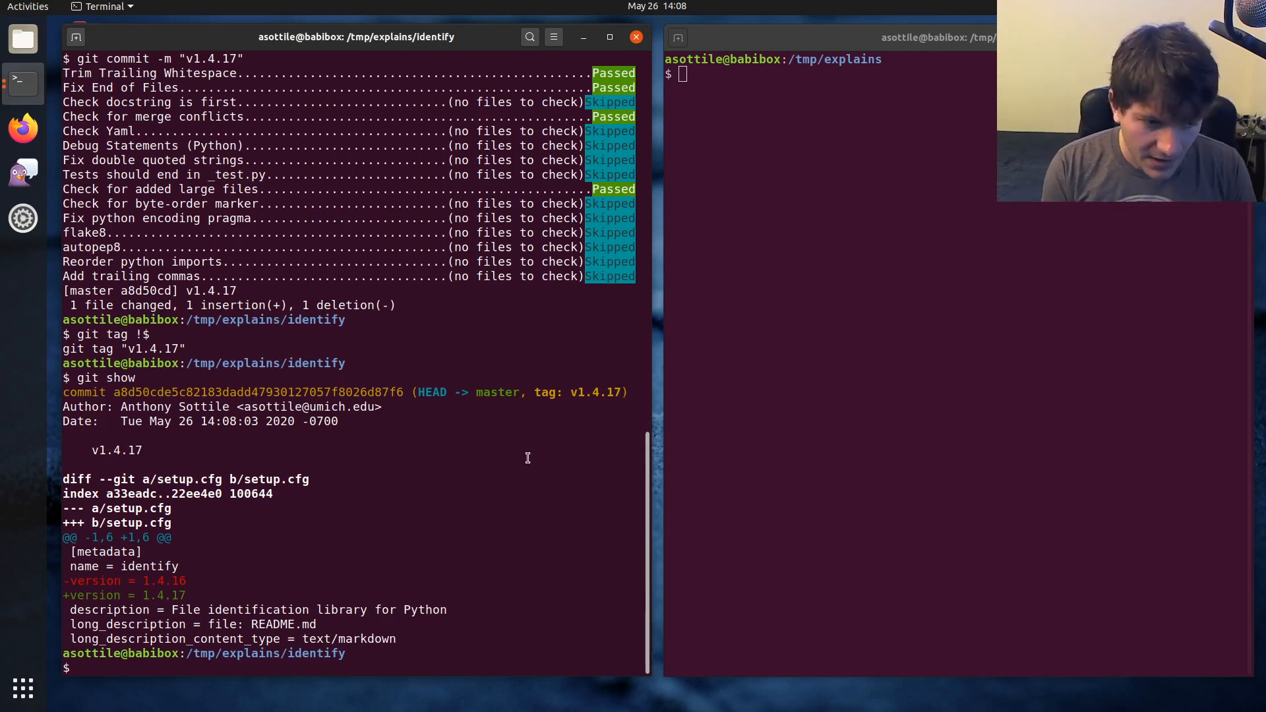
Step: Run setup.py sdist bdist_wheel with ~/opt/venv python and list dist/ for the 1.4.17 files
text(~/opt/venv/bin/python setup.py)
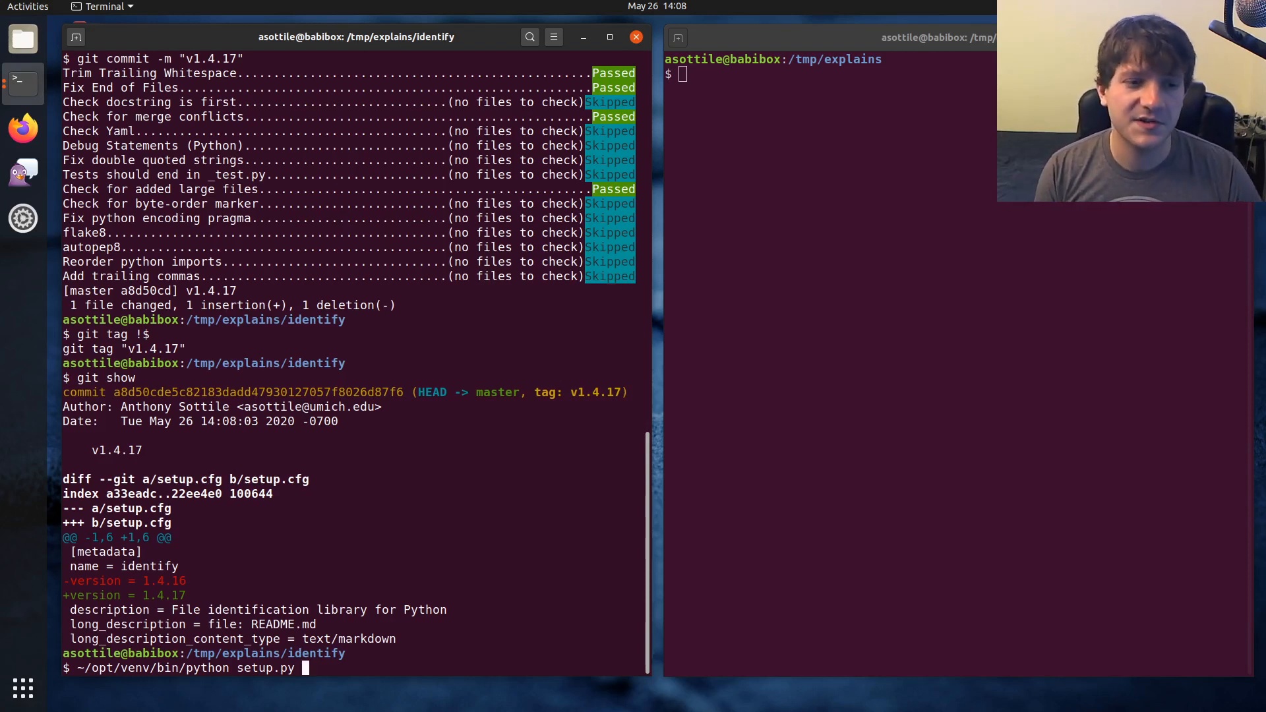
text(sd)
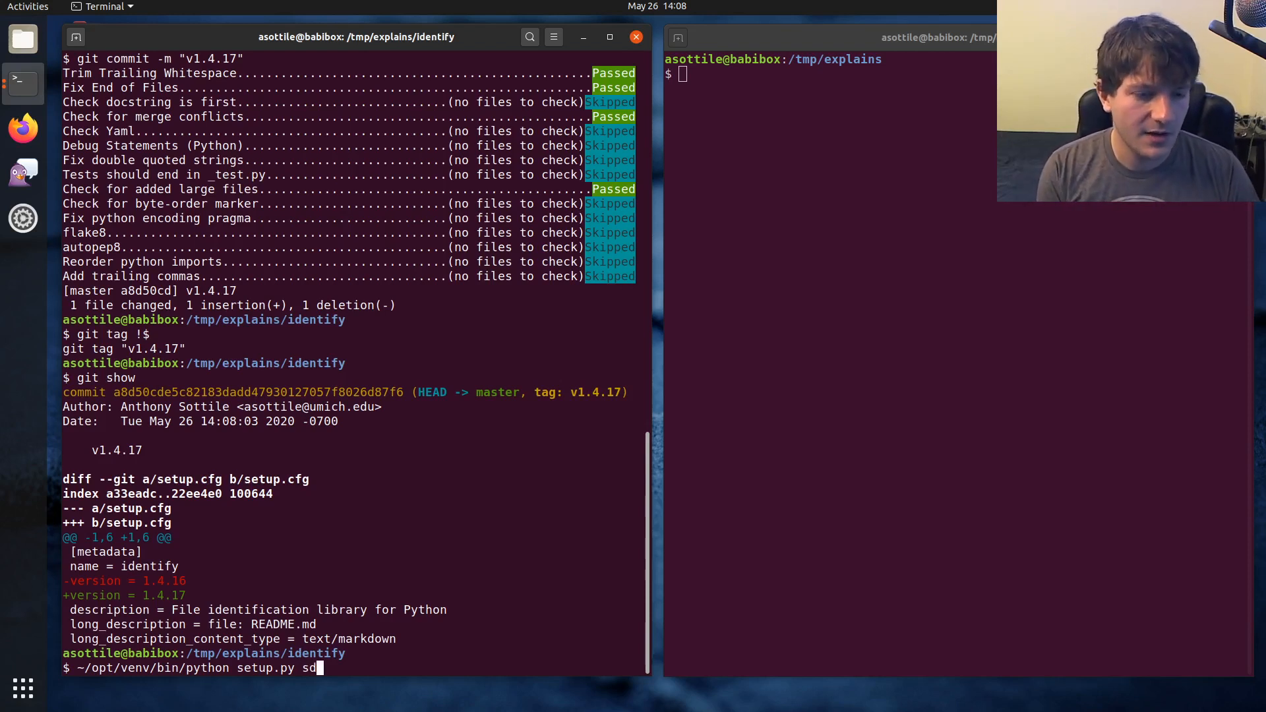
text(ist bdist_wheel)
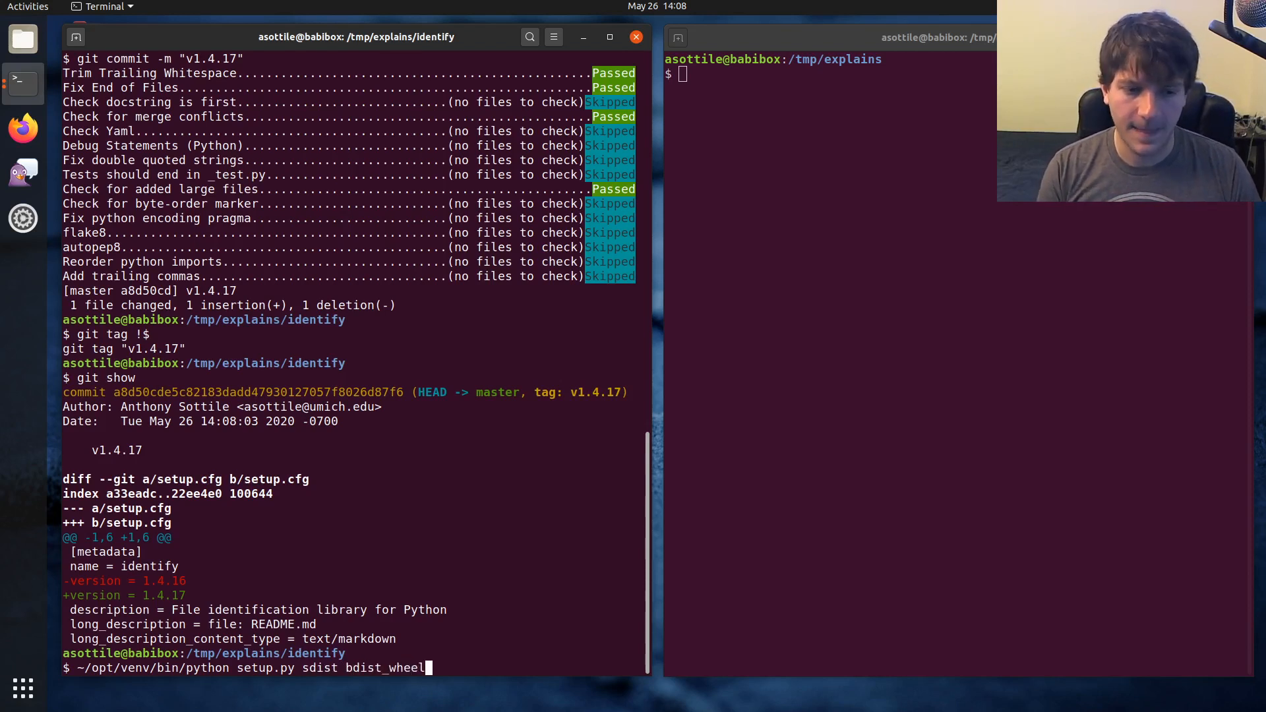
double_click(265, 667)
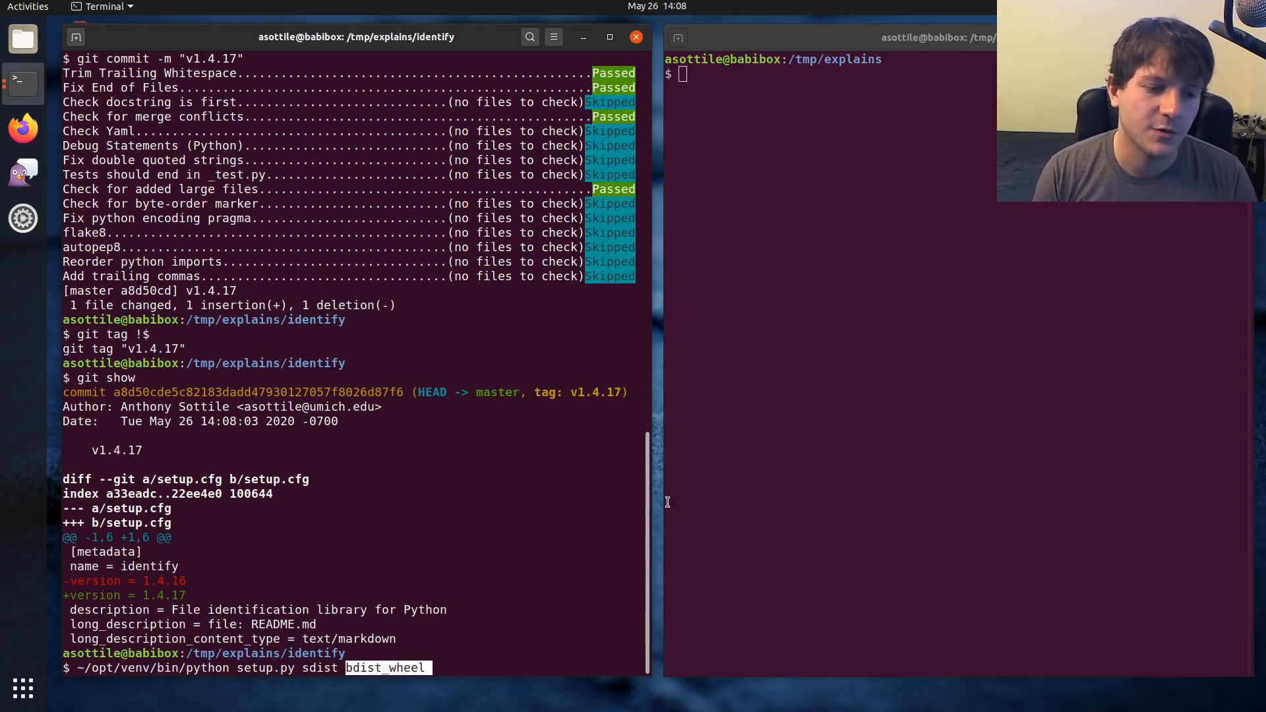
key(Return)
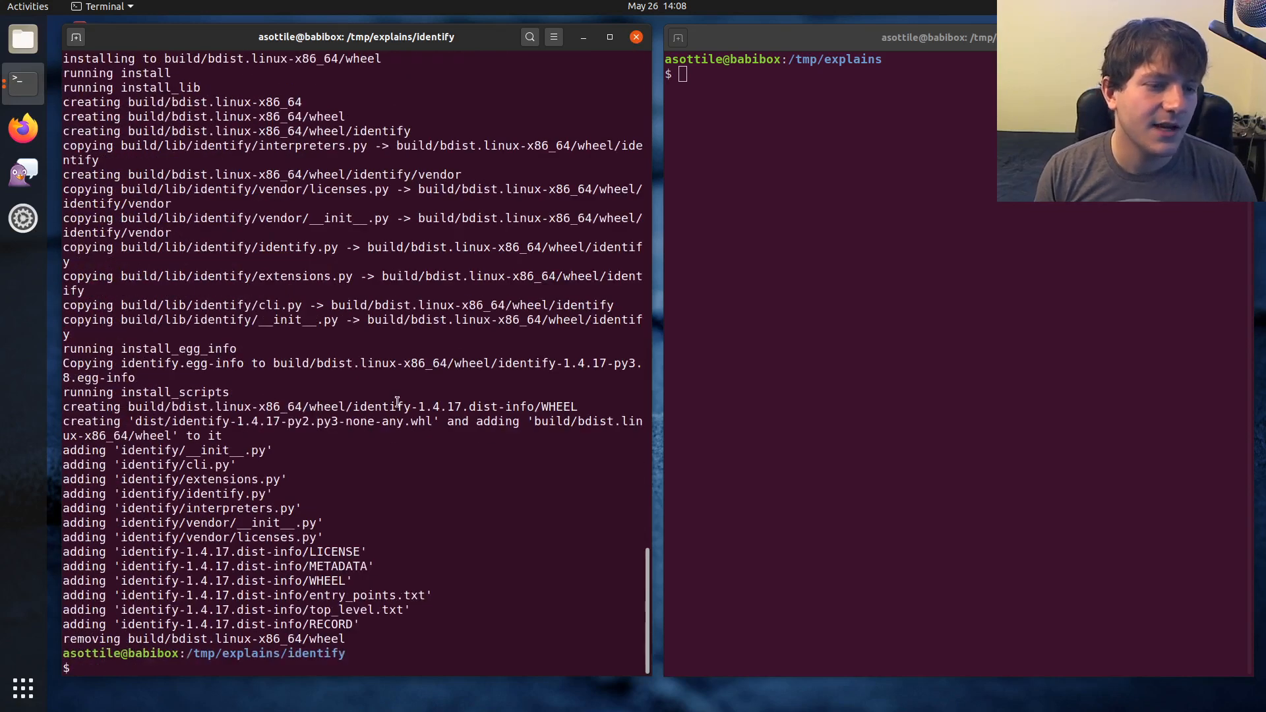
text(ls dist/)
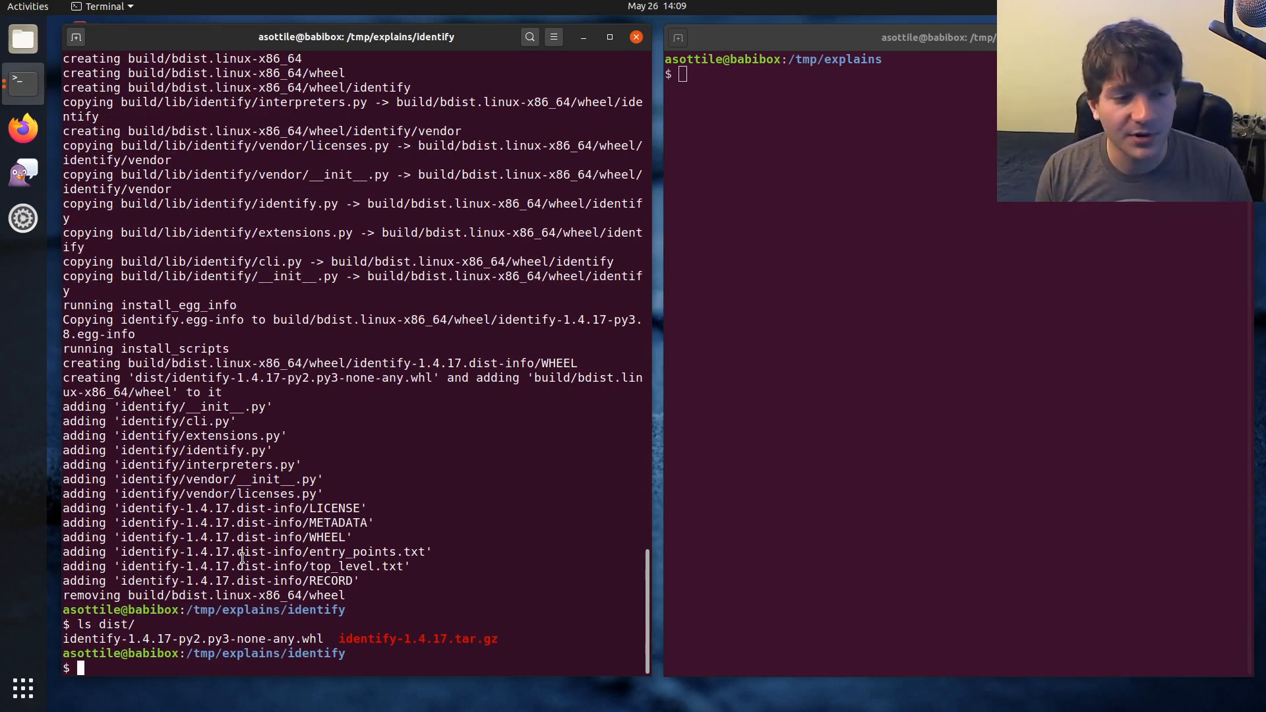
Step: Upload dist/identify-1.4.17* to PyPI with twine upload -r pypi
text(twine upload)
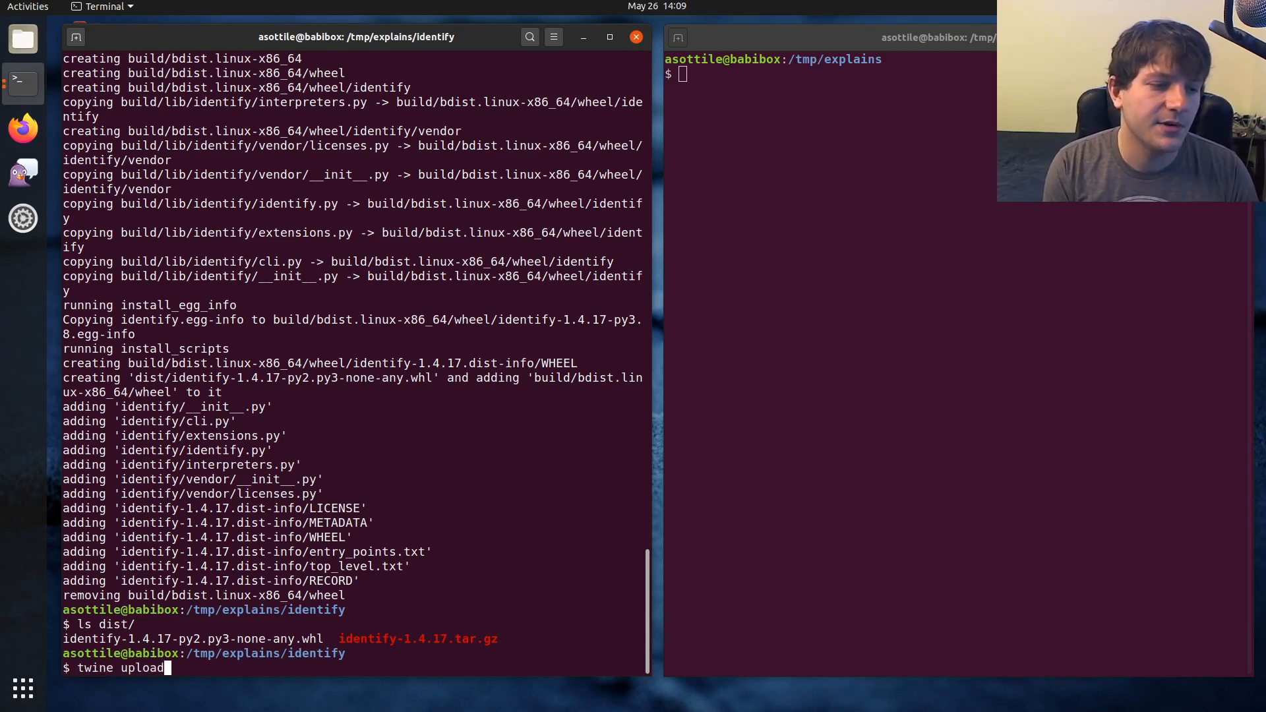
text(-r pypi)
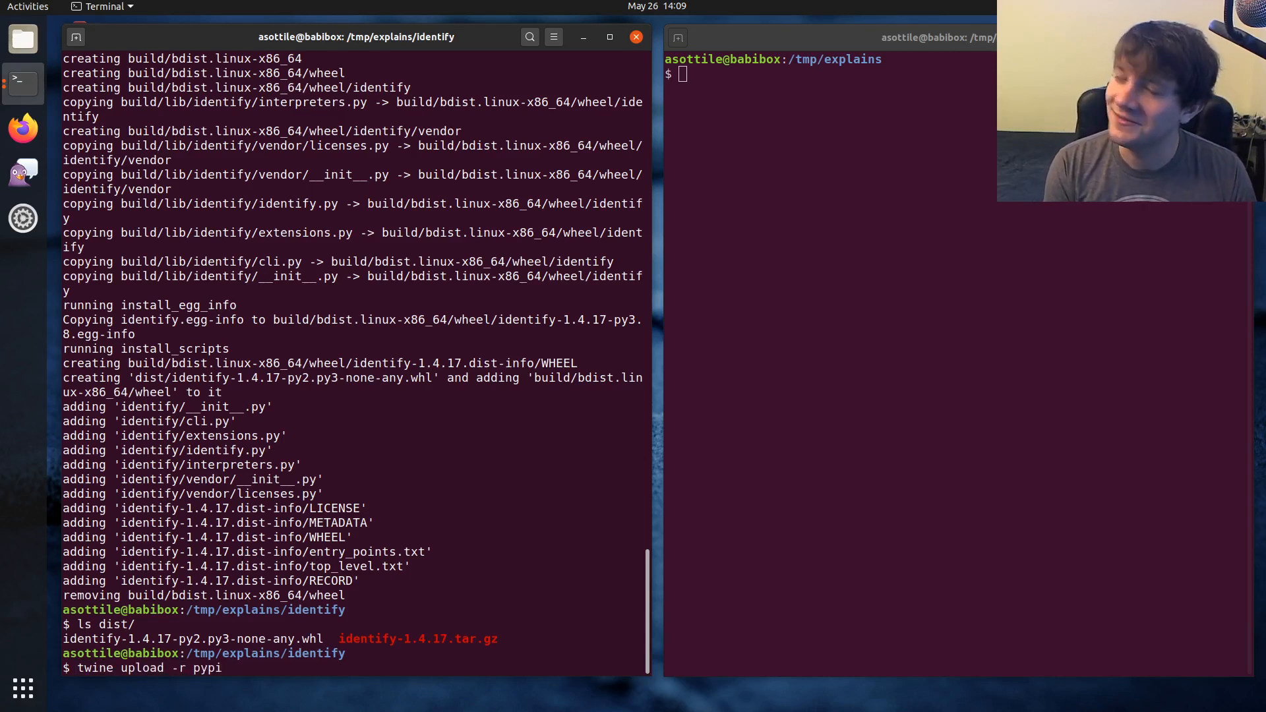
text(dist/identify-1.4.17)
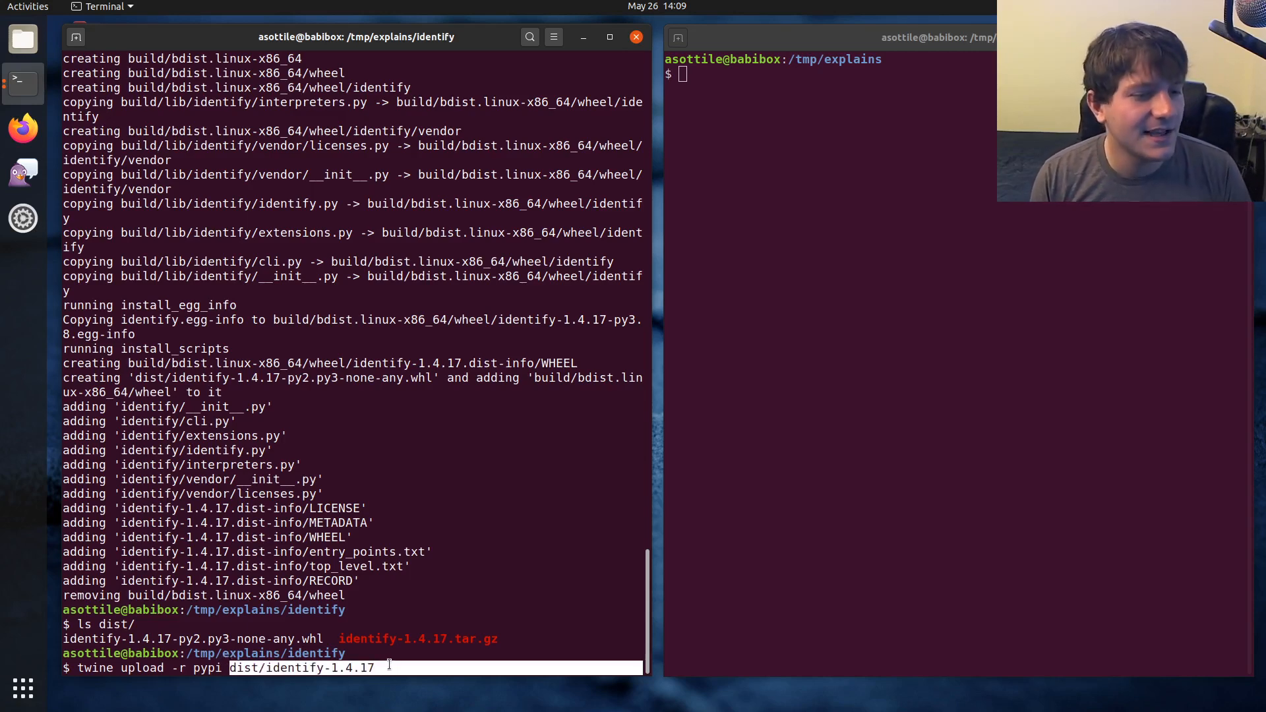
text(*)
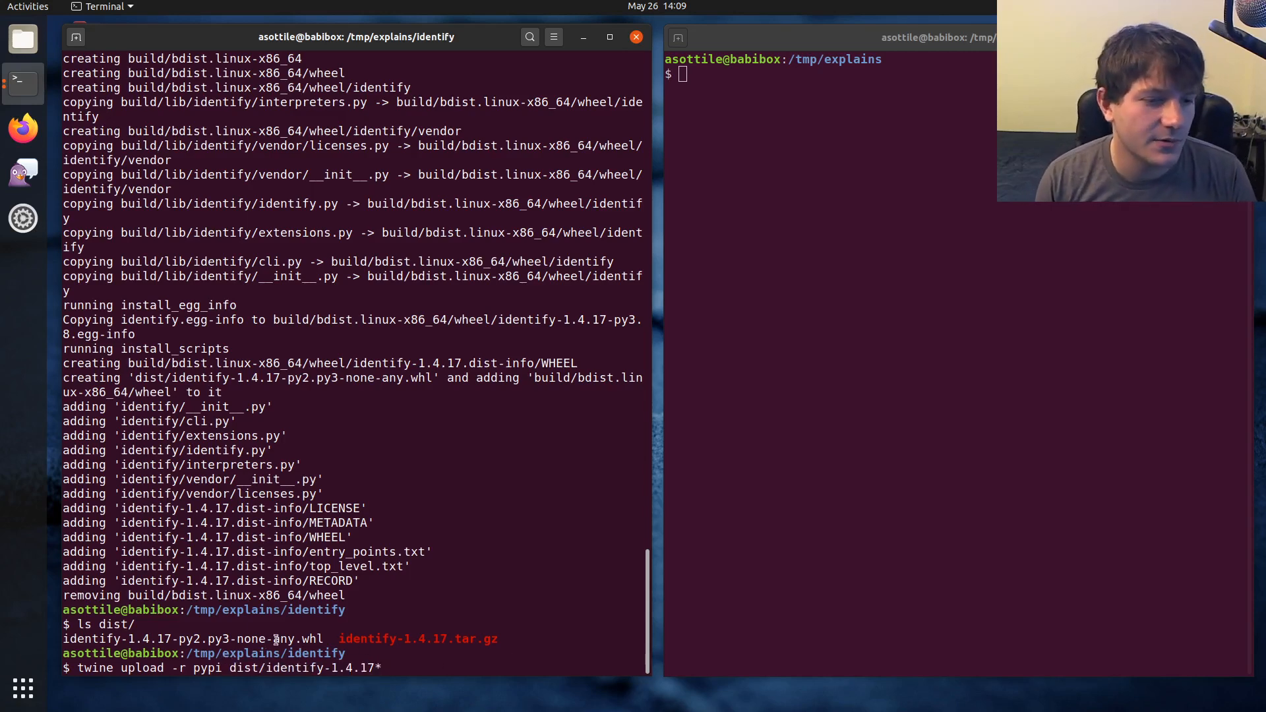
key(Return)
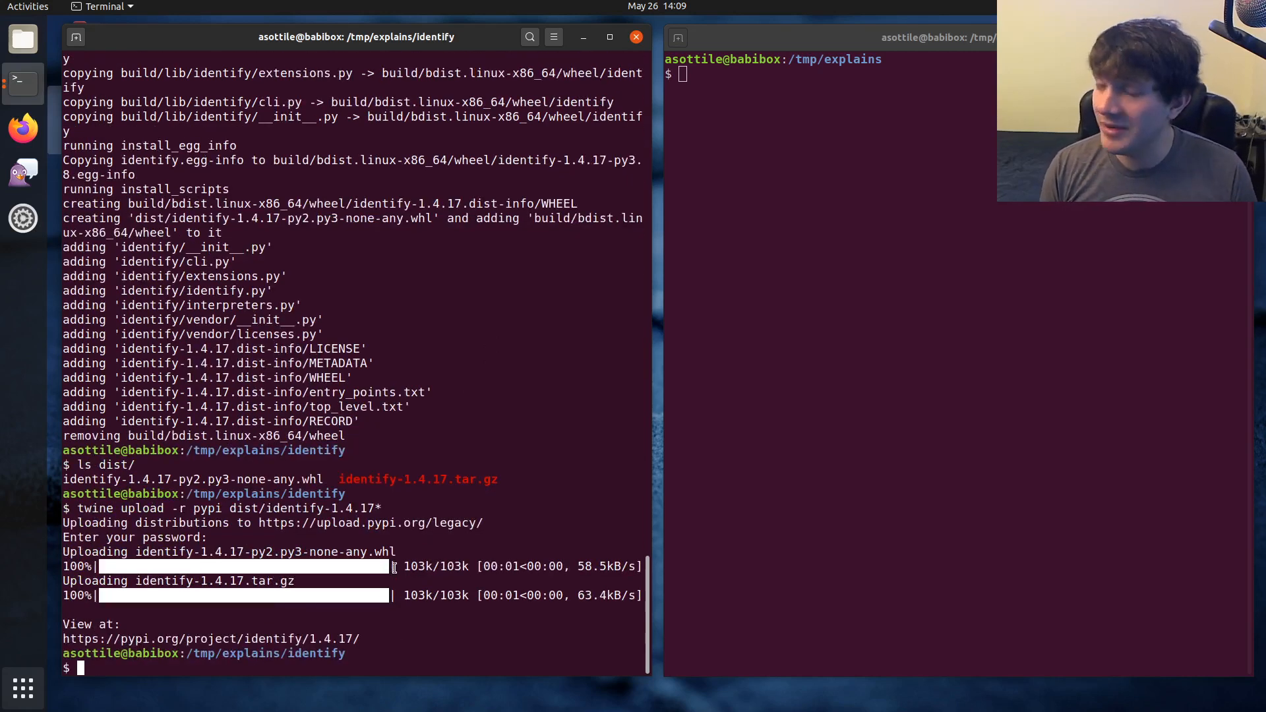
Step: Push HEAD and the v1.4.17 tag to origin with git push origin HEAD --tags
text(gi)
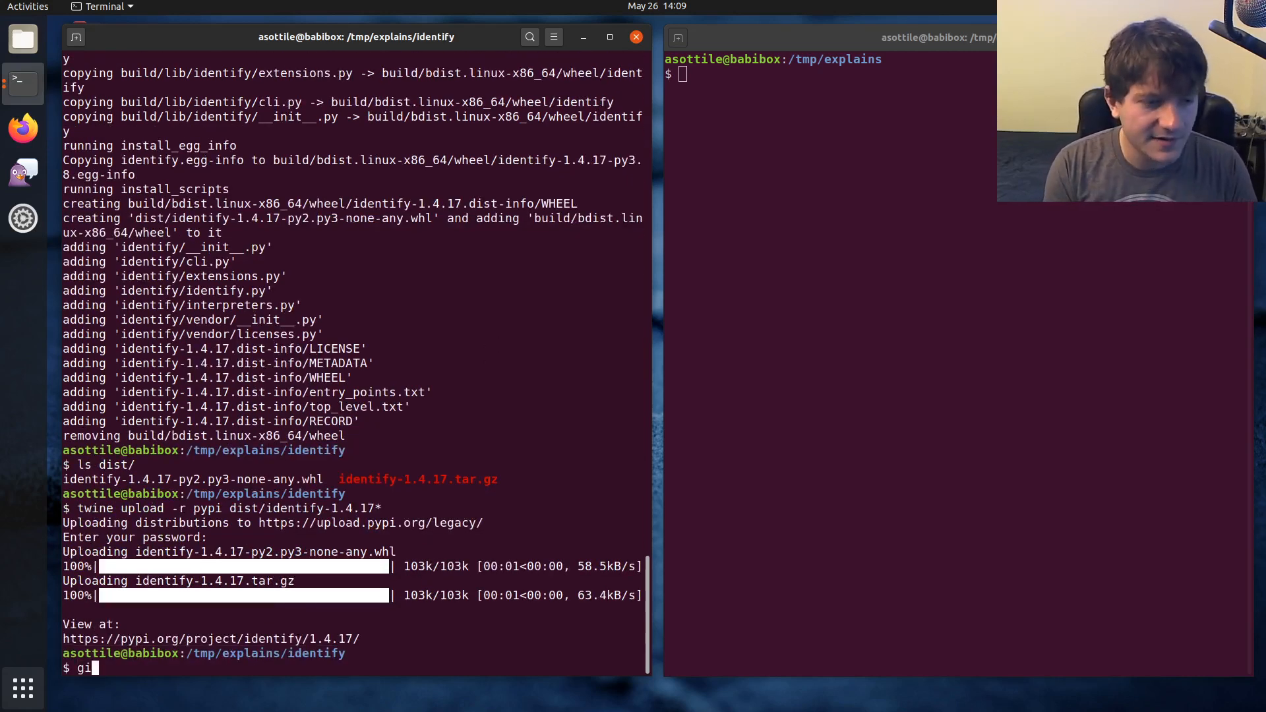
text(t push origin HEAD --t)
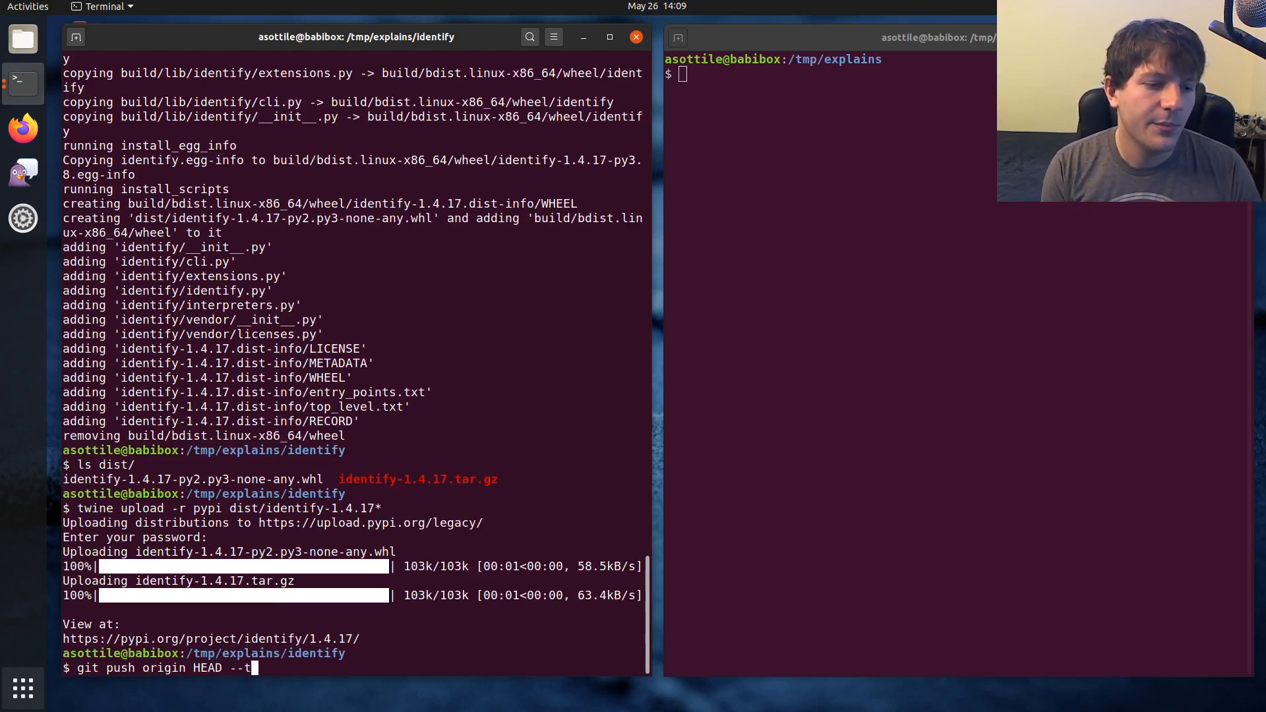
text(ags)
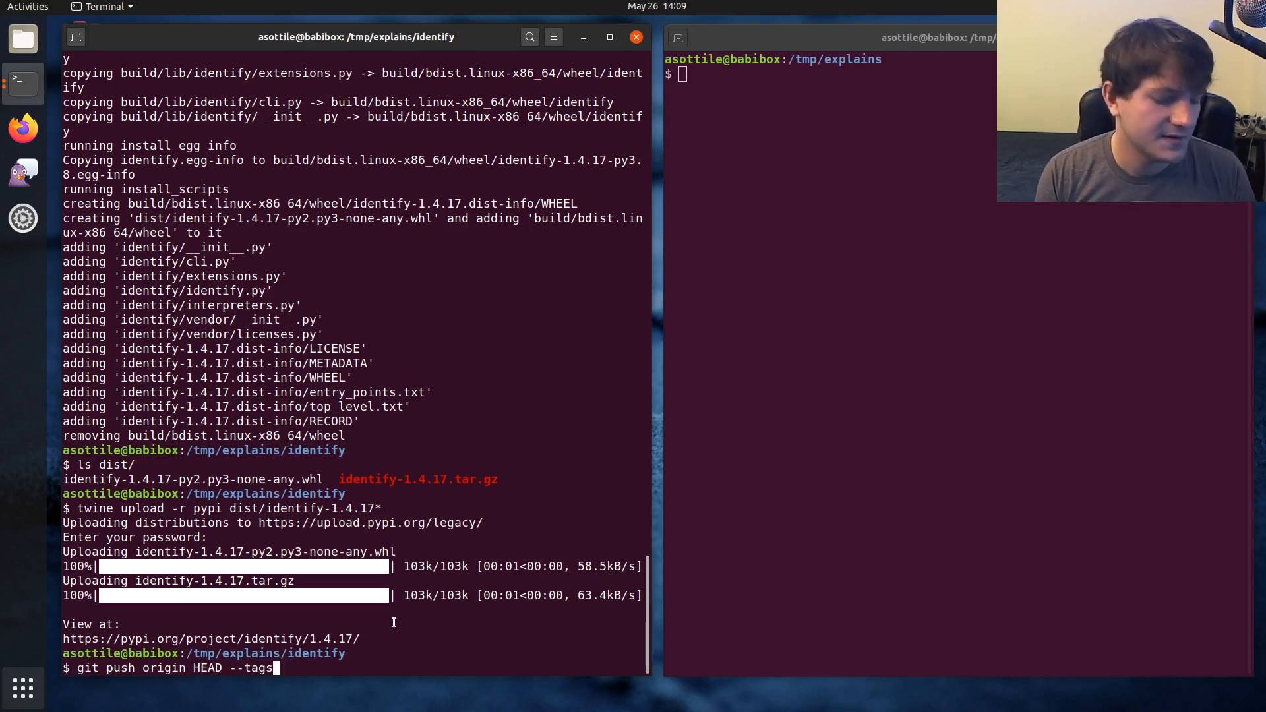
key(Return)
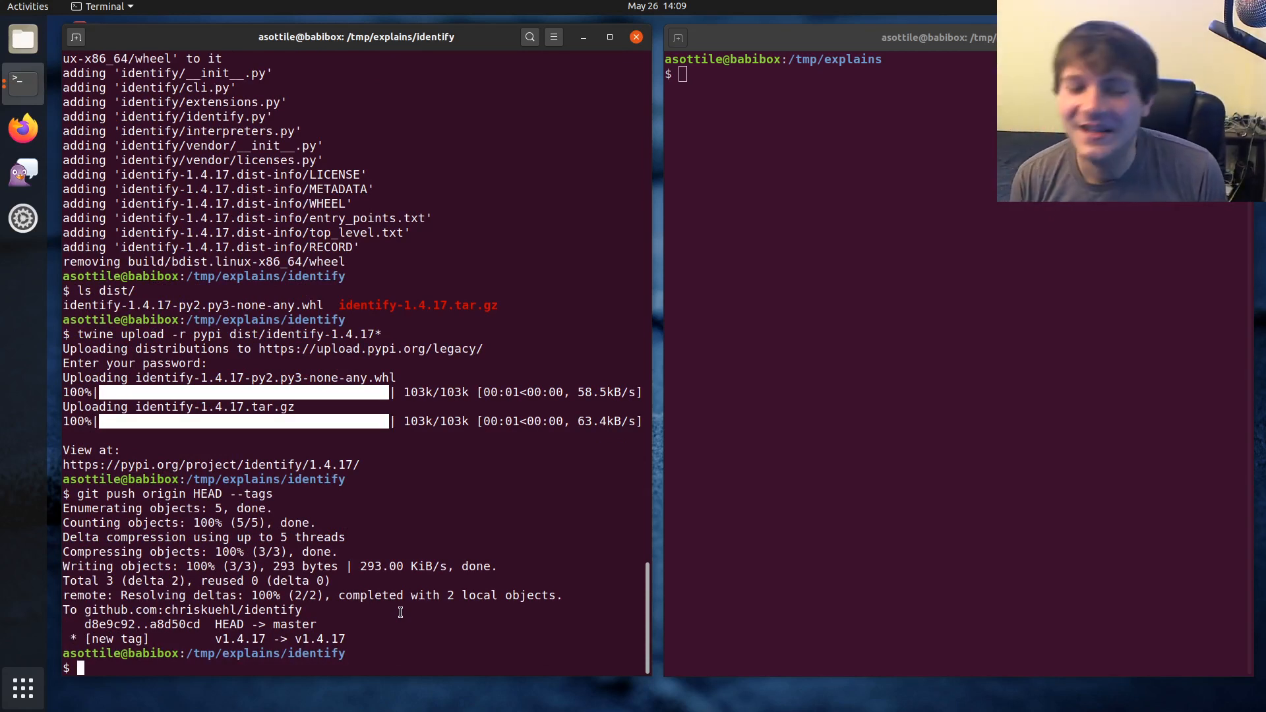
mouse_move(855, 485)
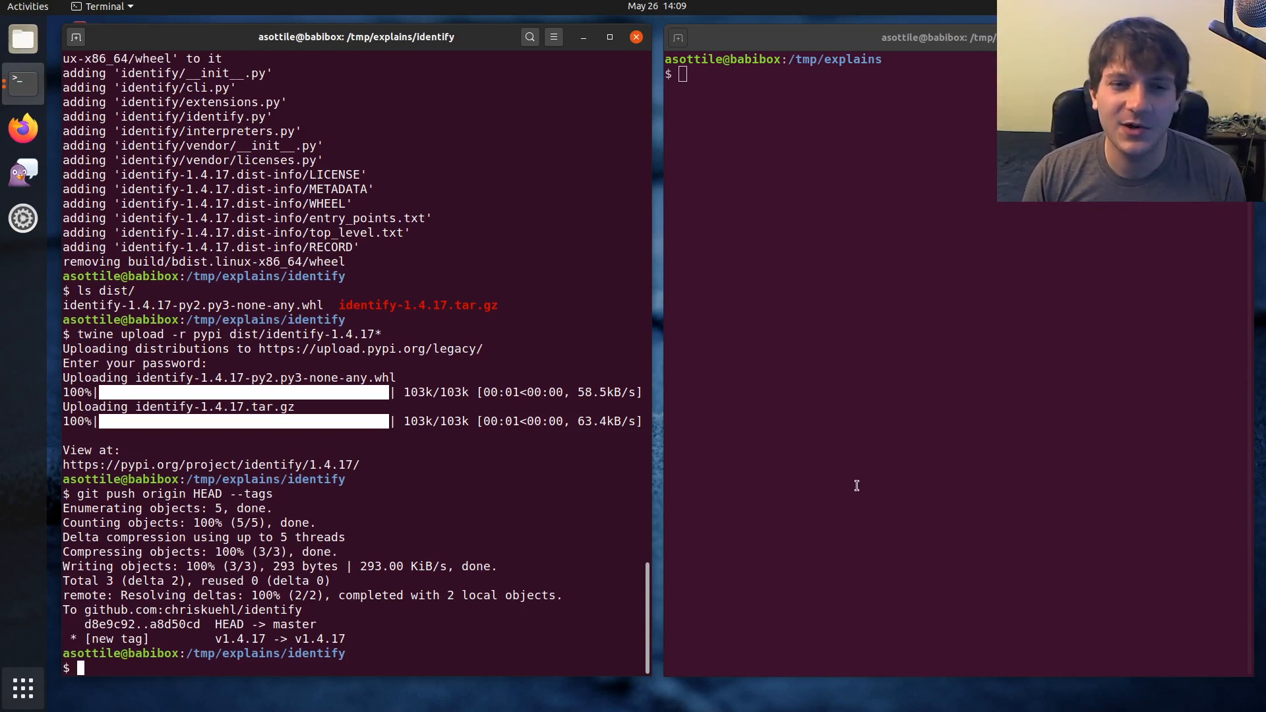